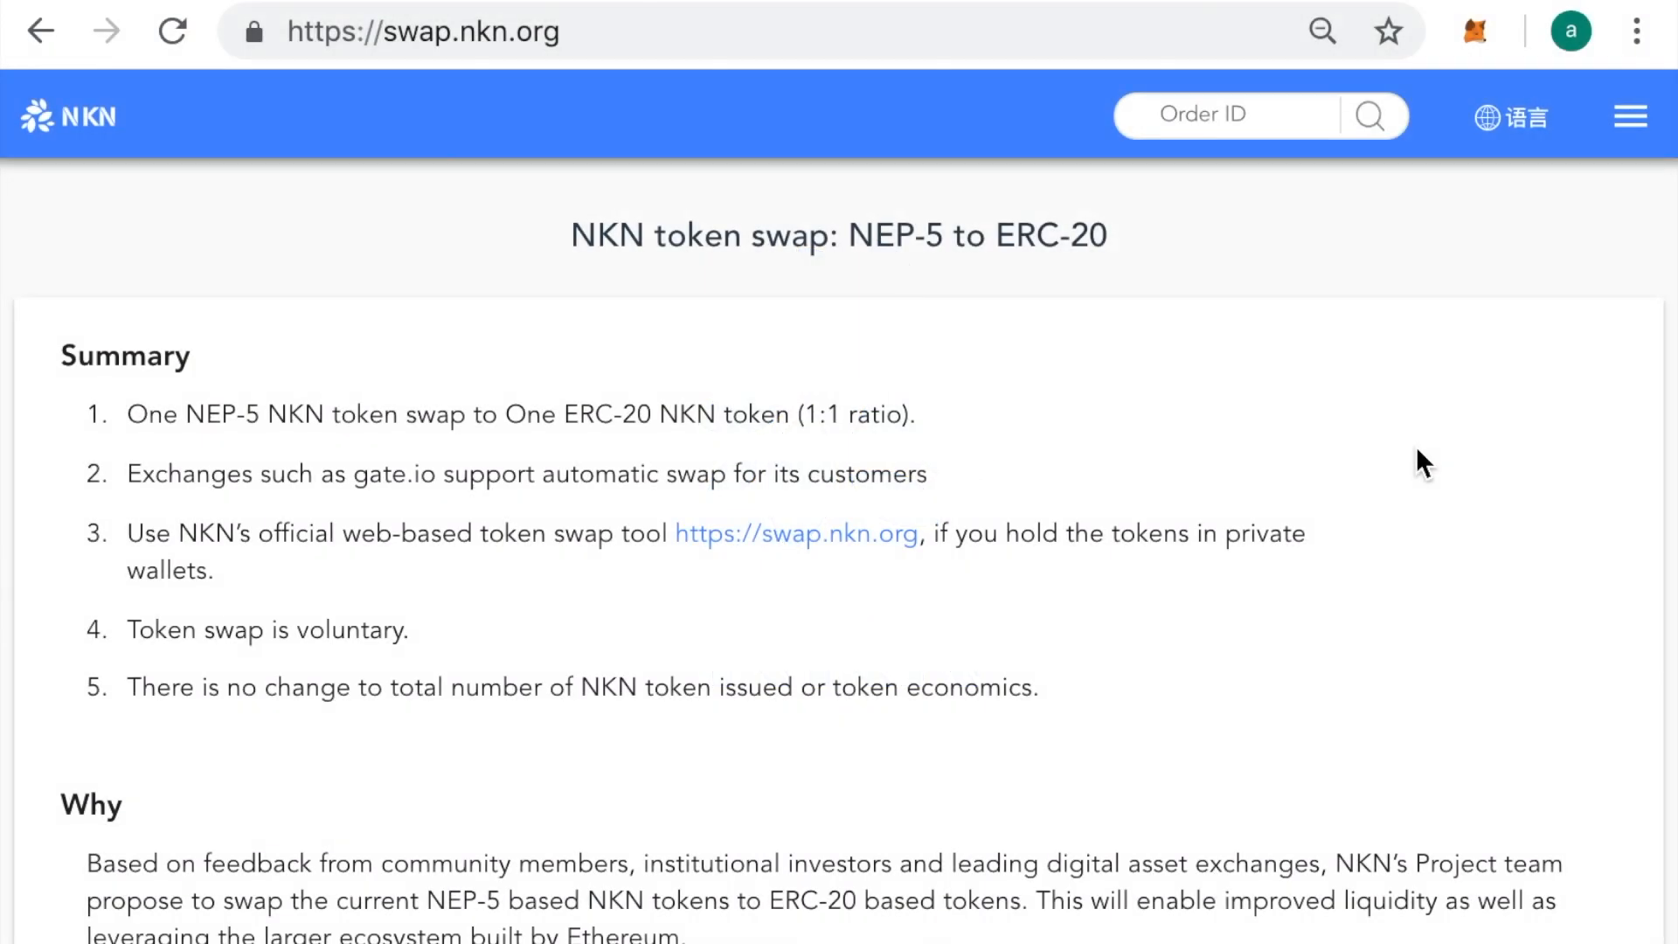
mouse_move(723, 47)
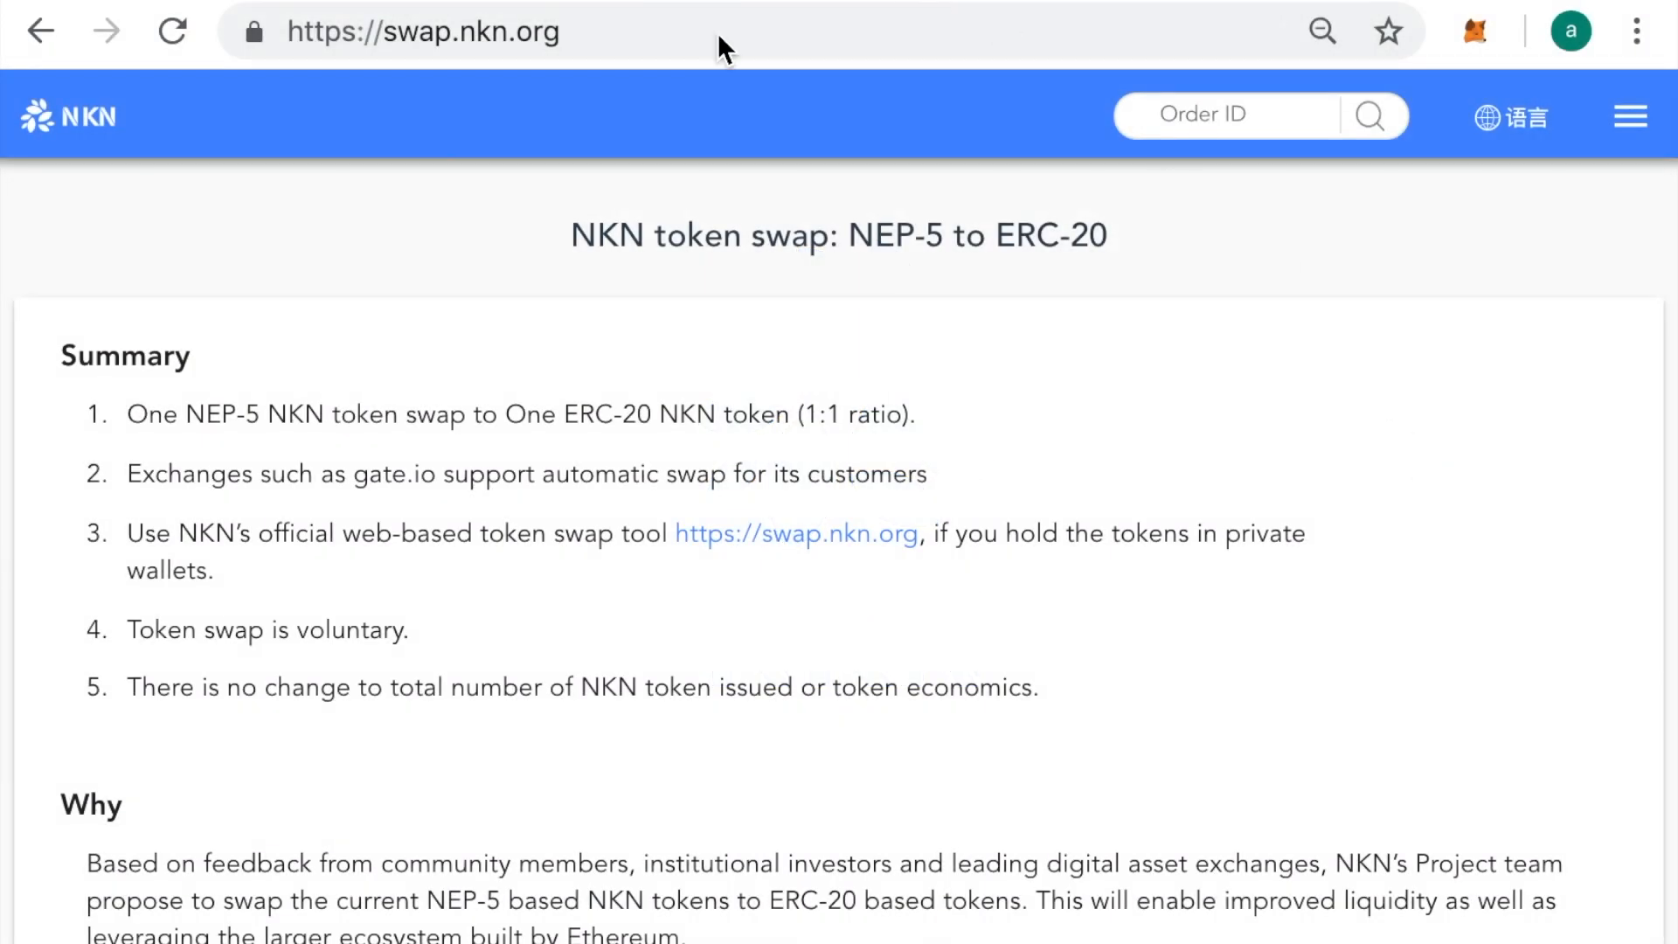
mouse_move(615, 49)
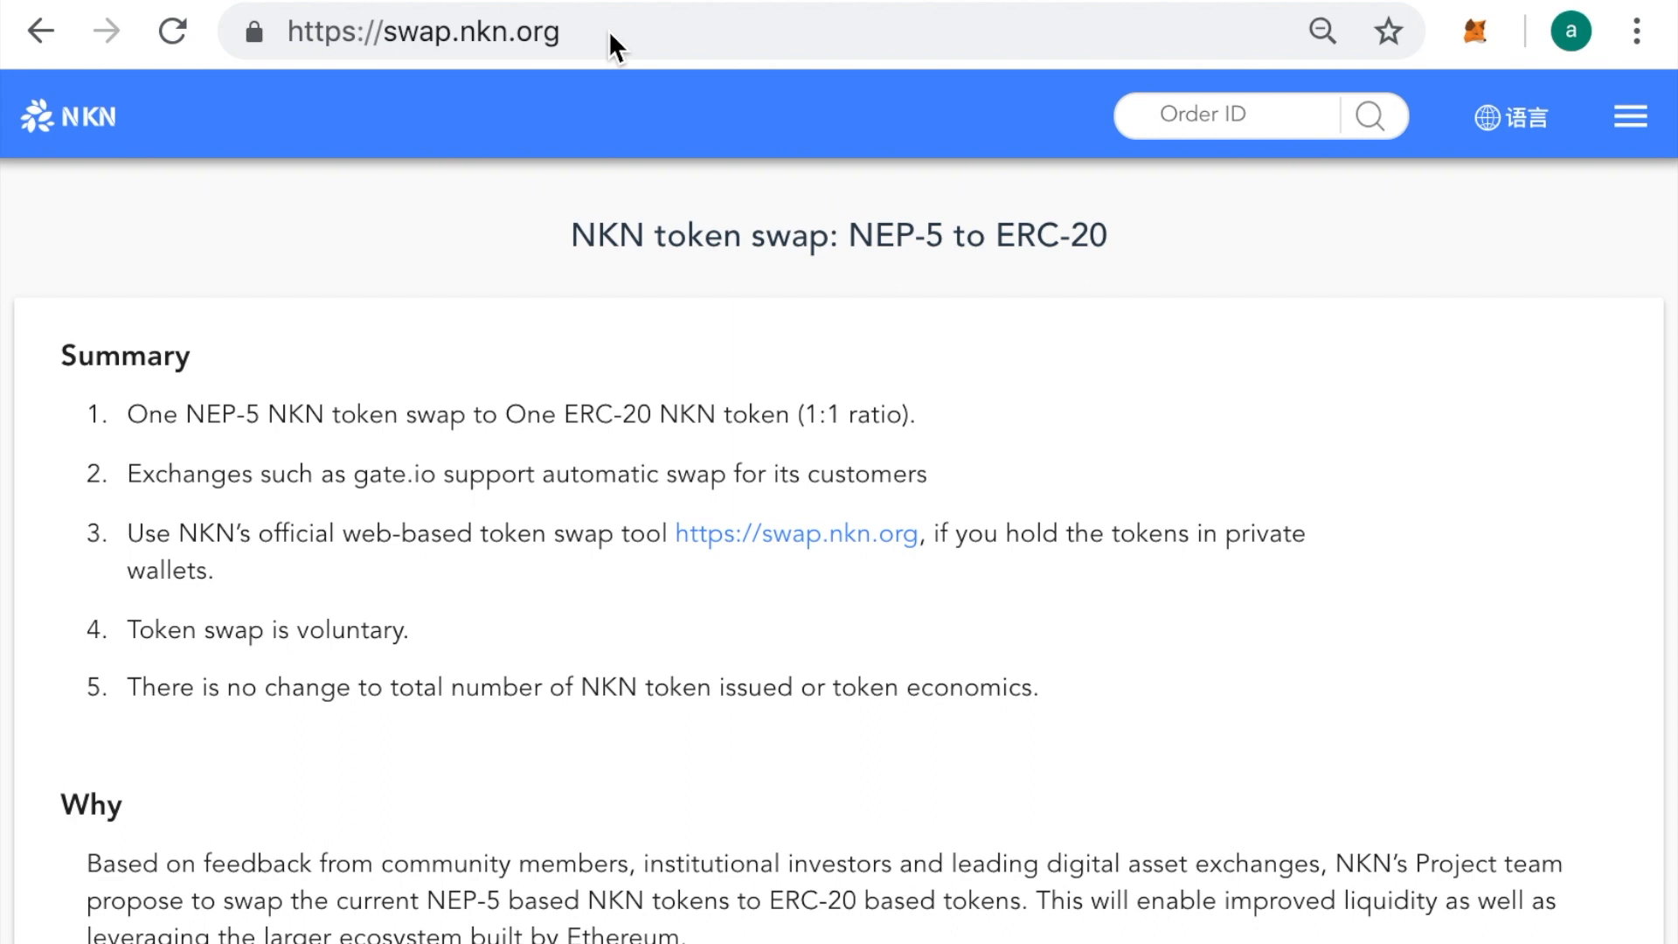
mouse_move(1067, 285)
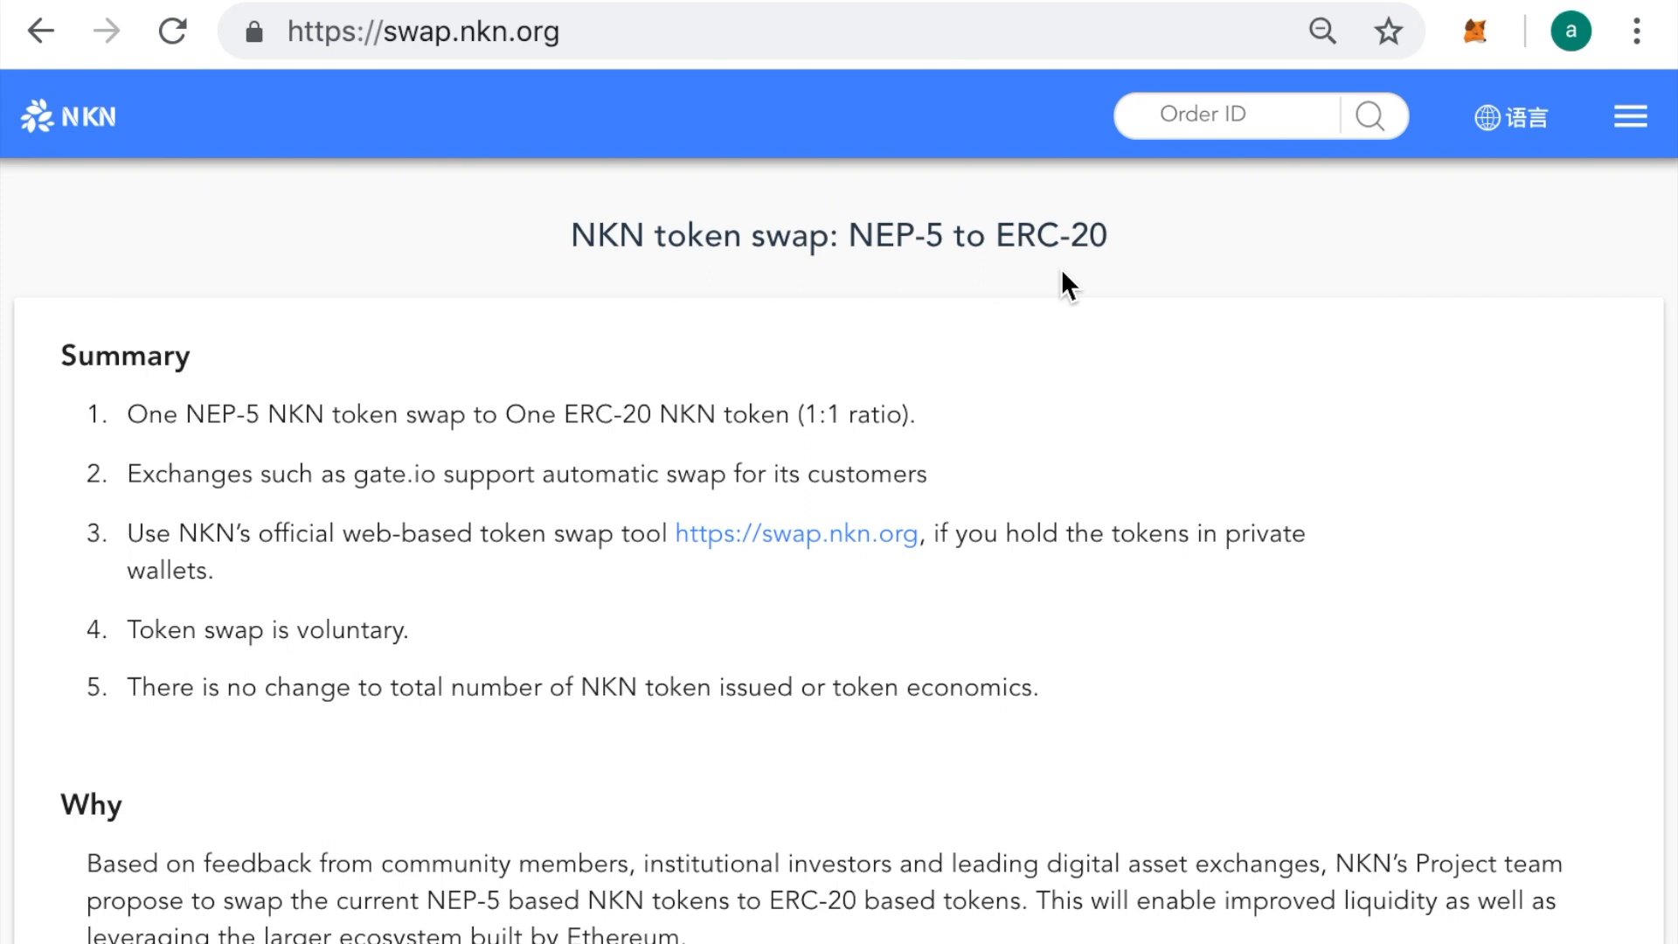
Navigate via the site menu to the Token swap page and its details form
left_click(1631, 115)
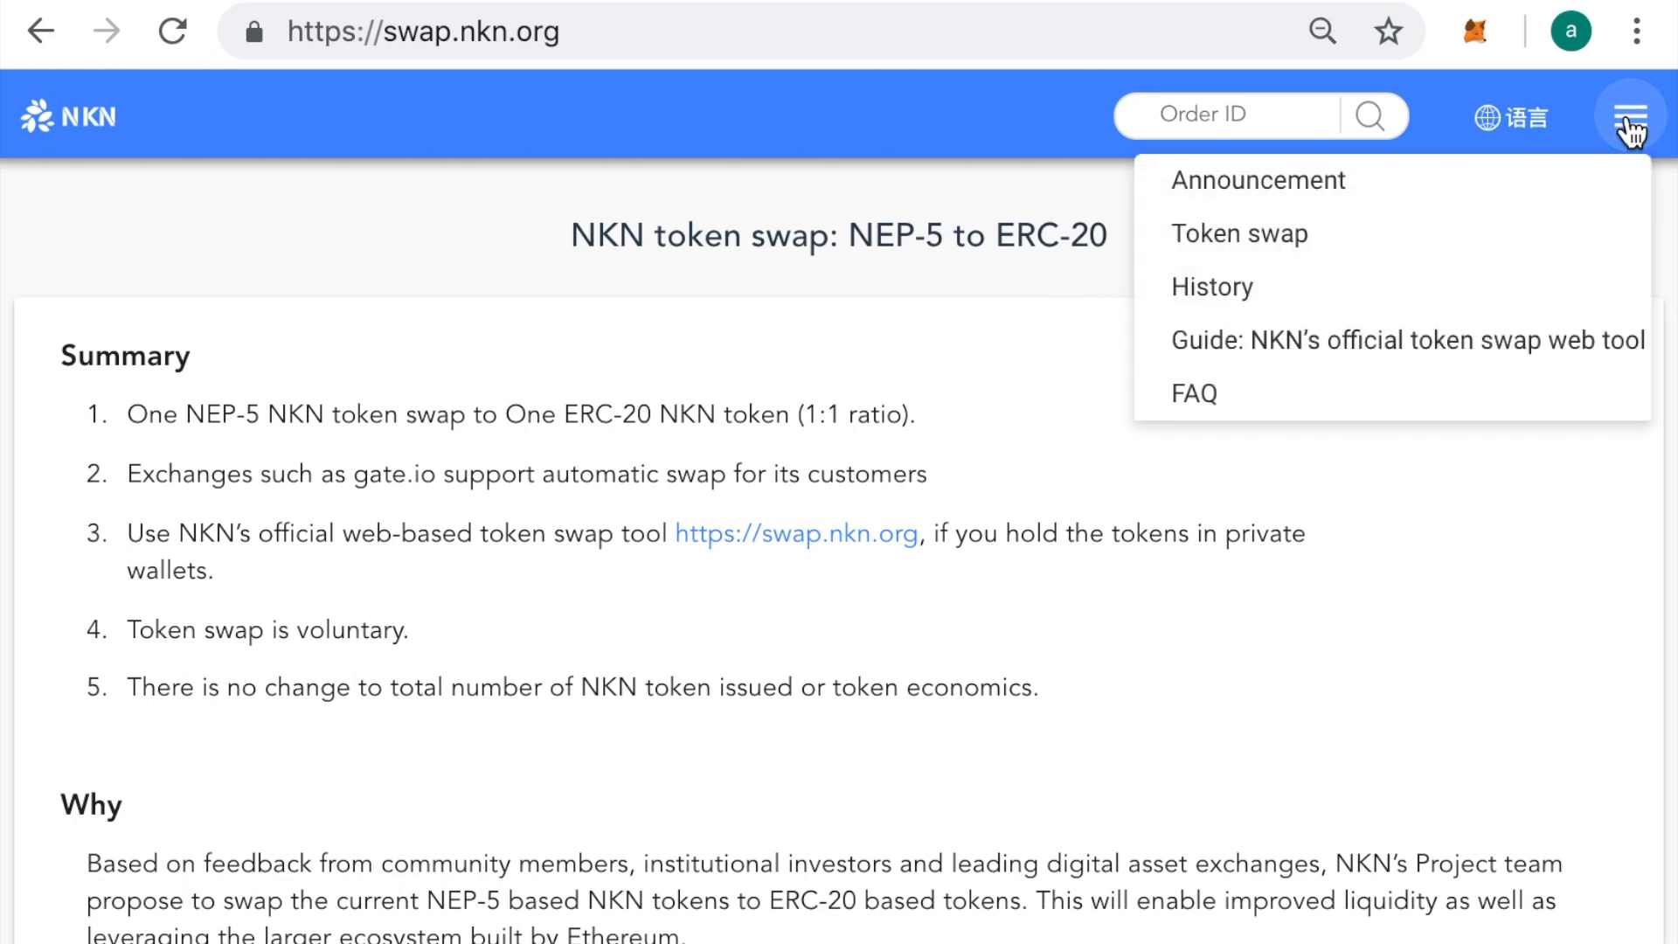
left_click(1238, 232)
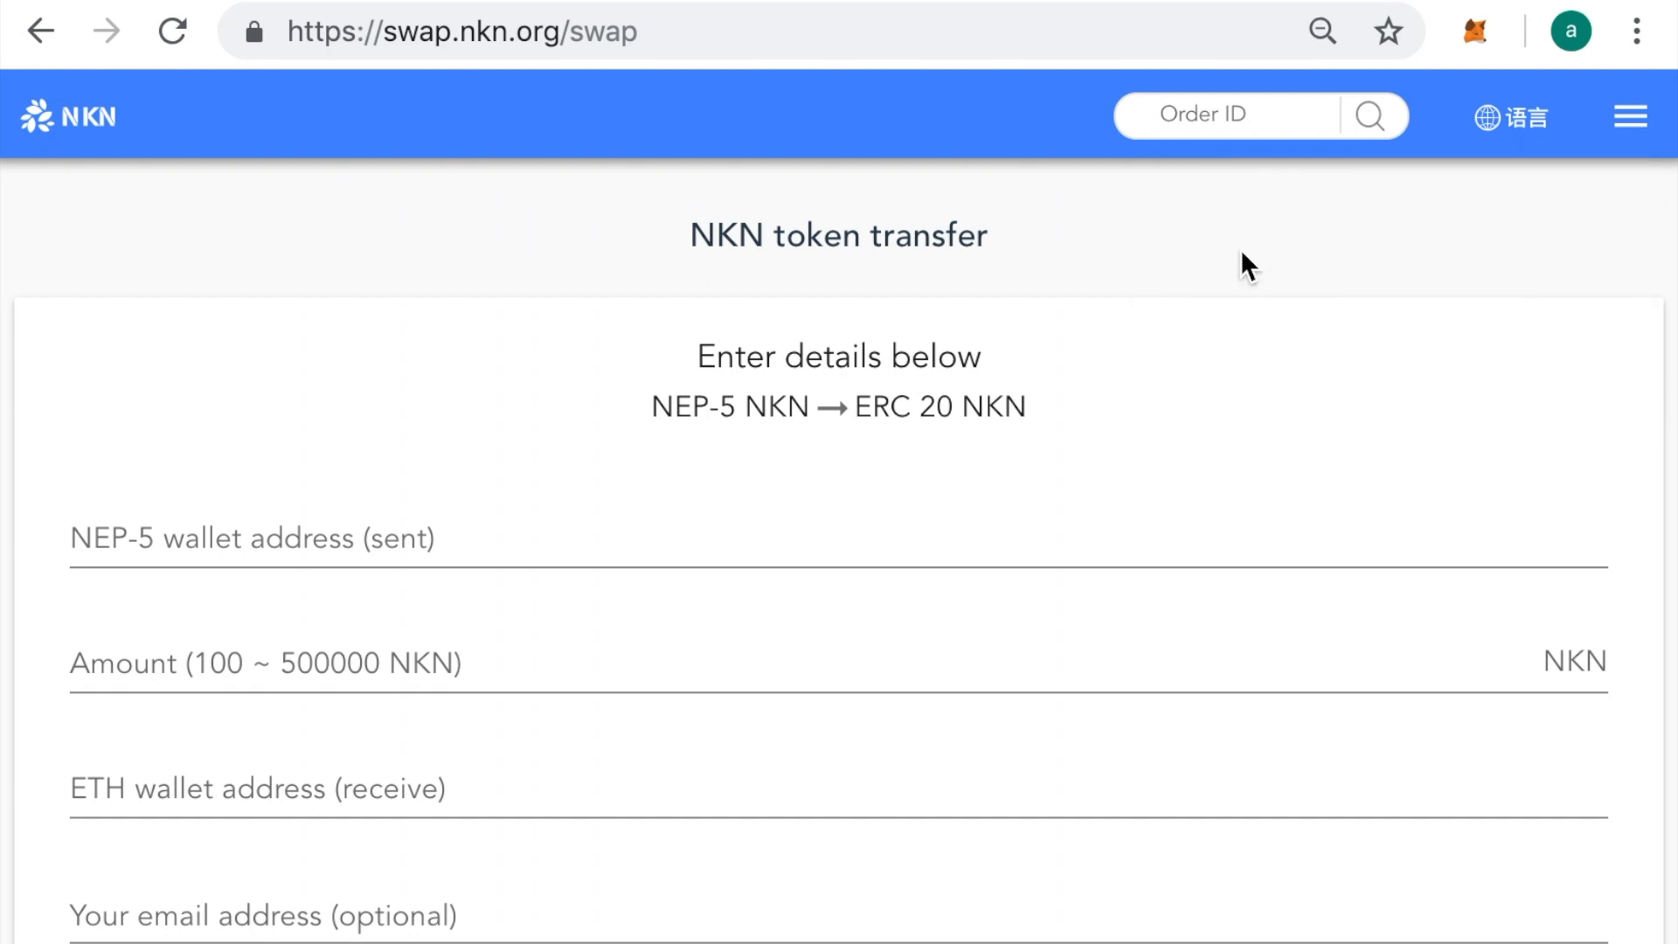
scroll("down", 3)
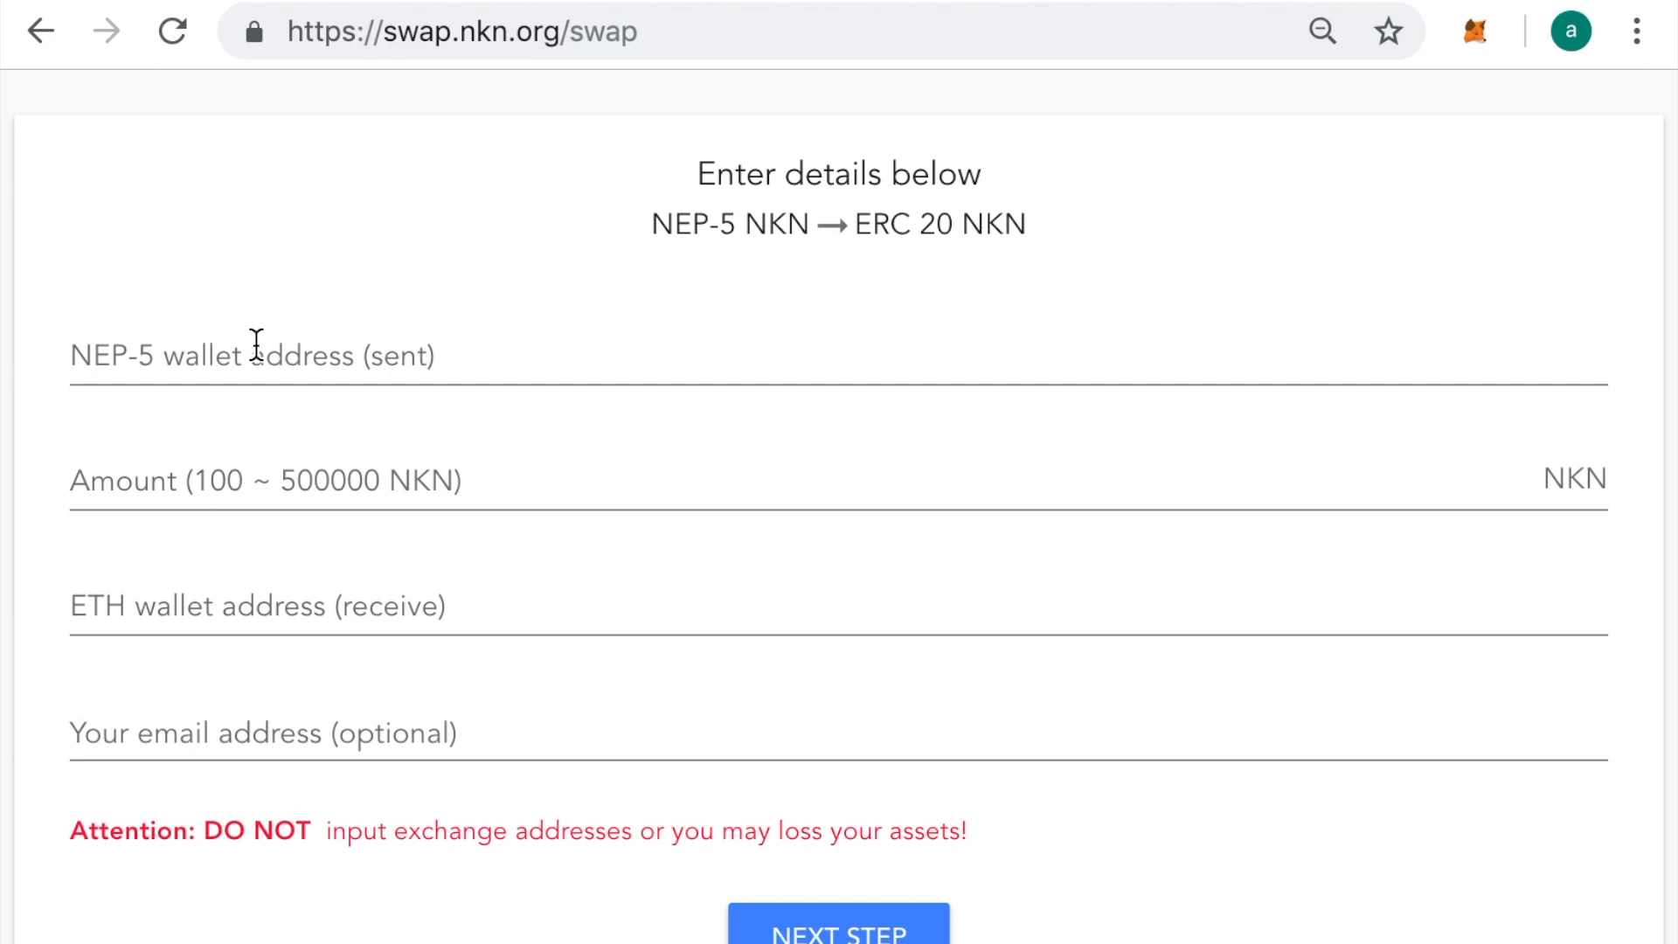
mouse_move(273, 483)
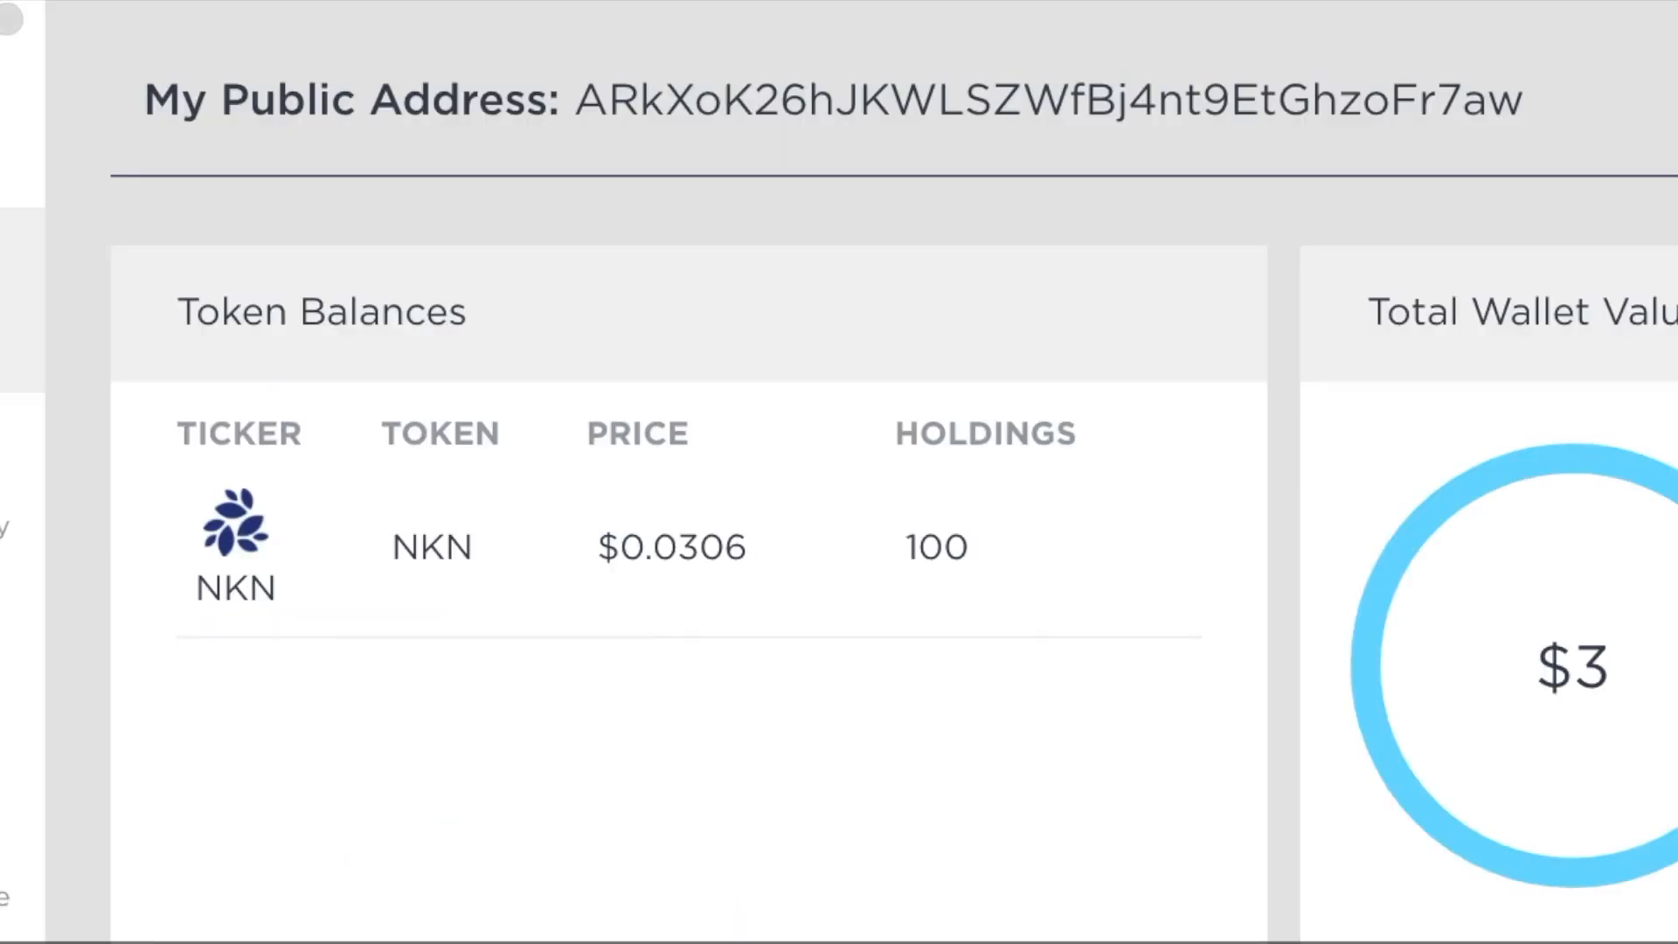
mouse_move(932, 771)
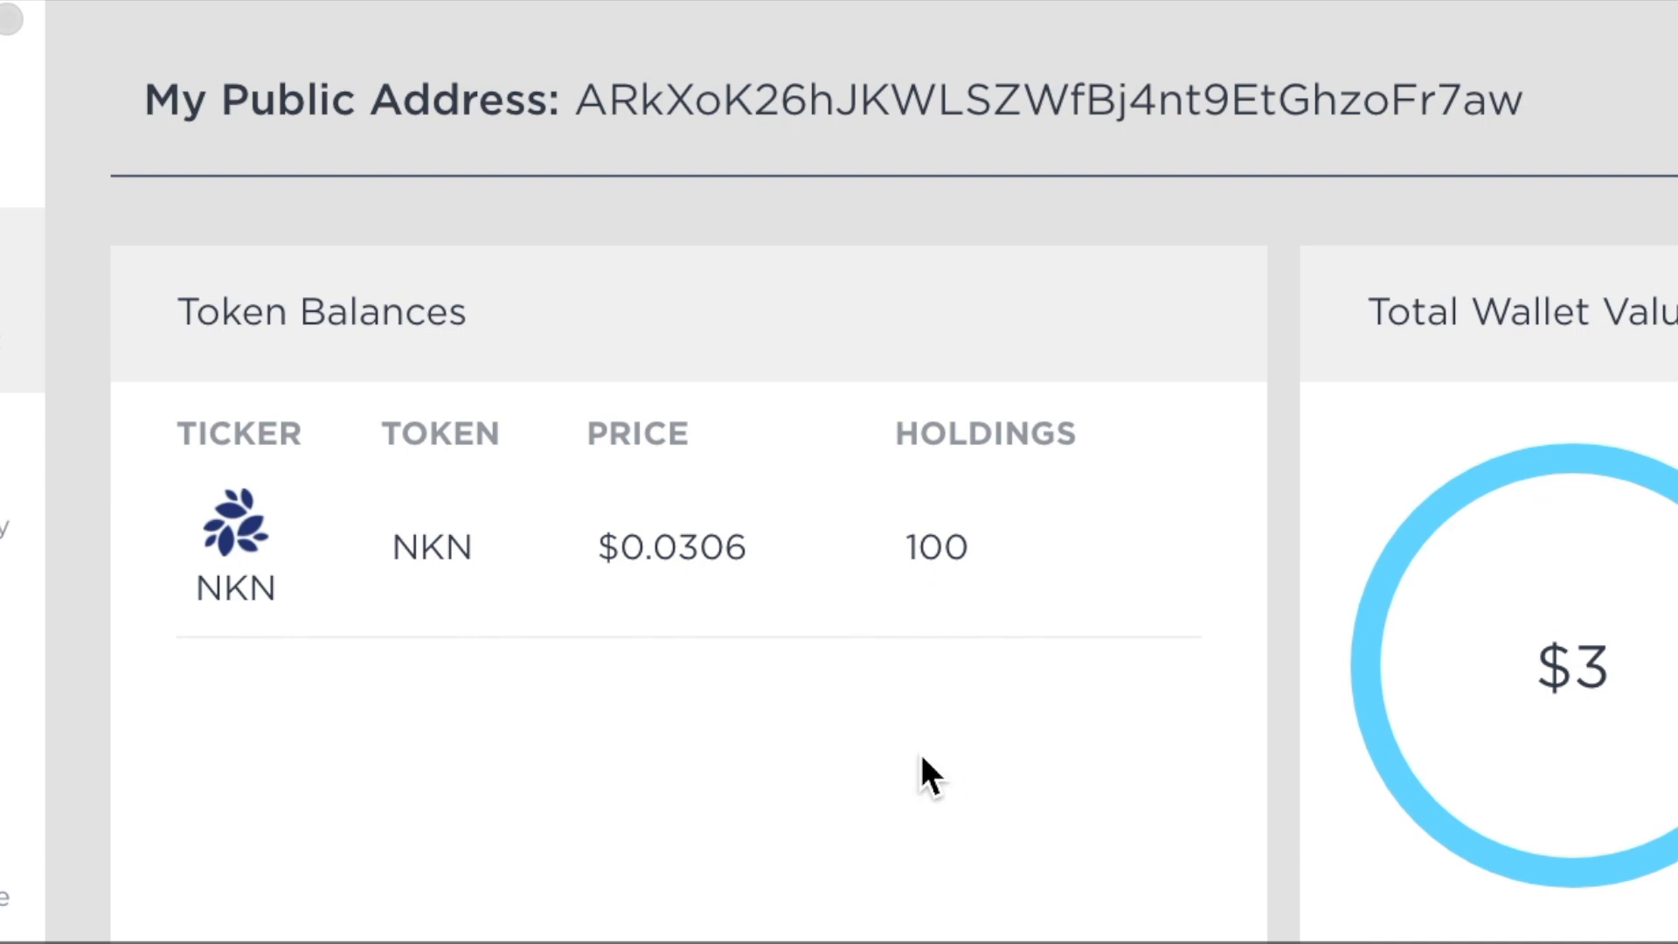
mouse_move(1007, 621)
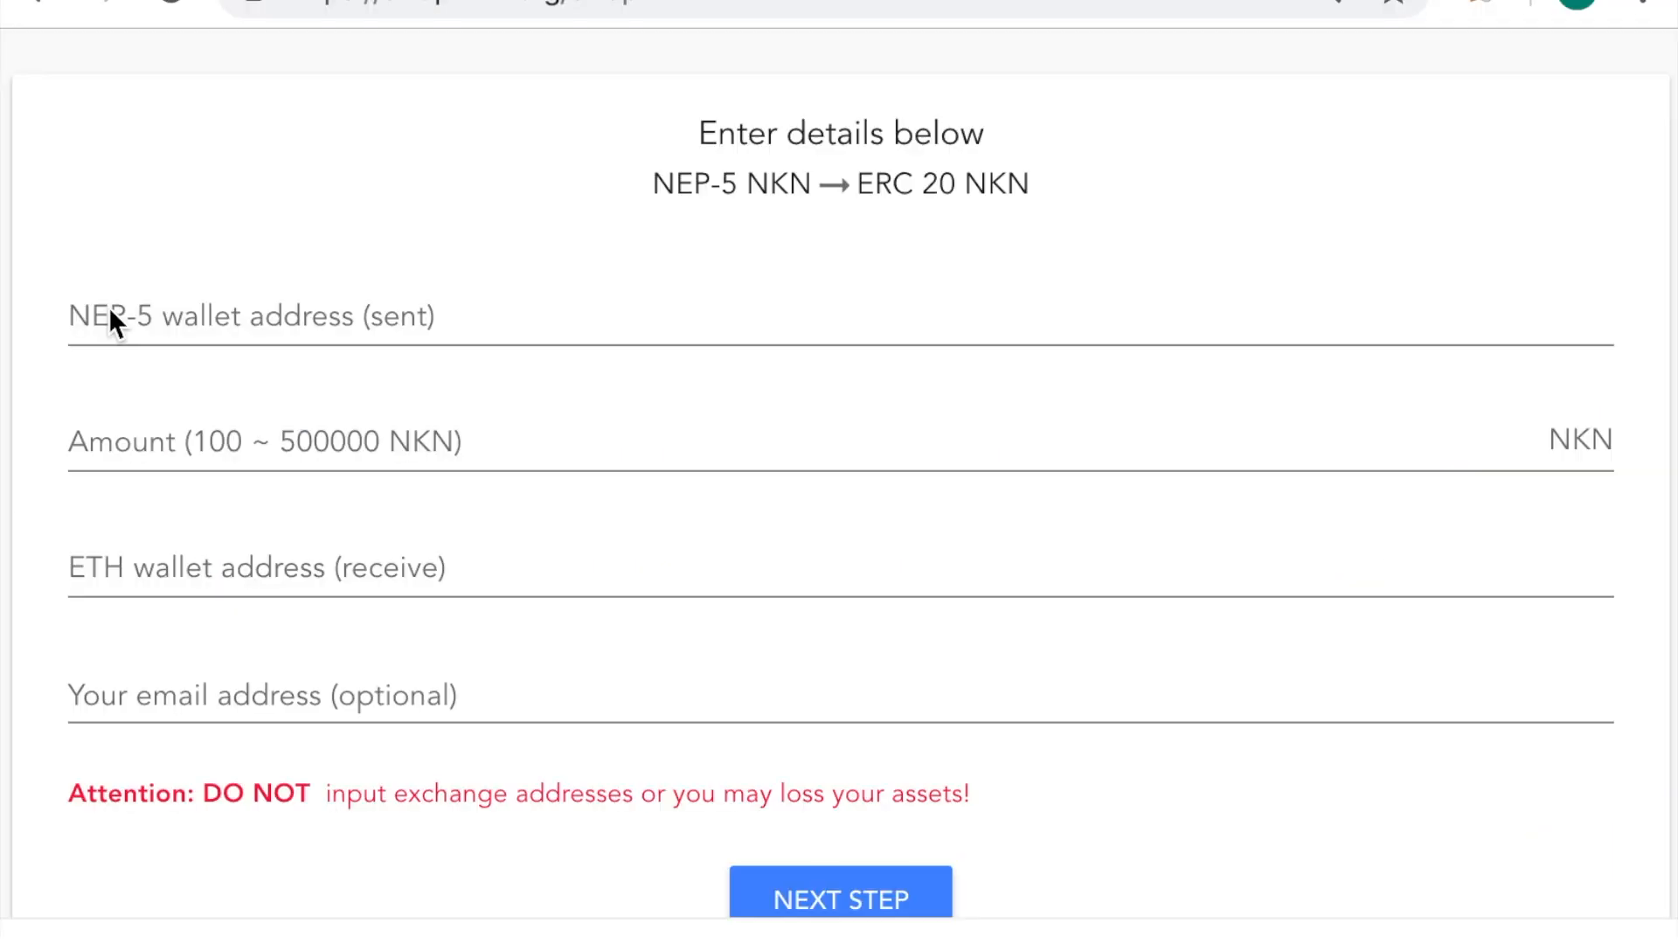
type("AfkXoK26hJKWLSZWfBj4nt9EtGhzoFr7aw")
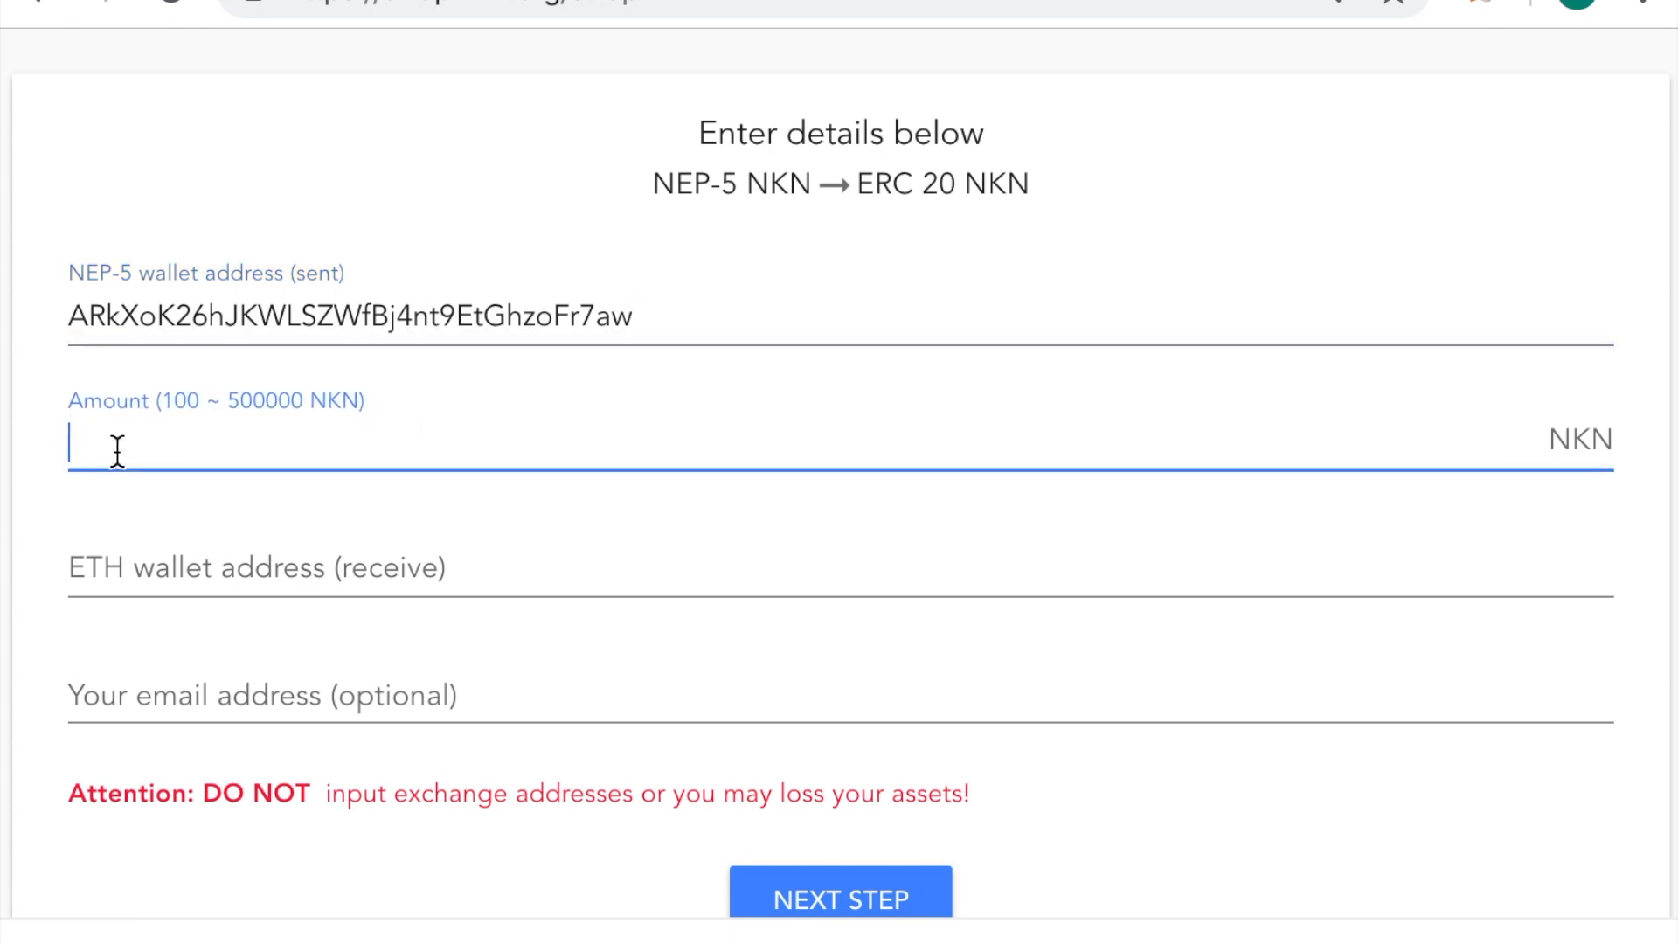
type("100")
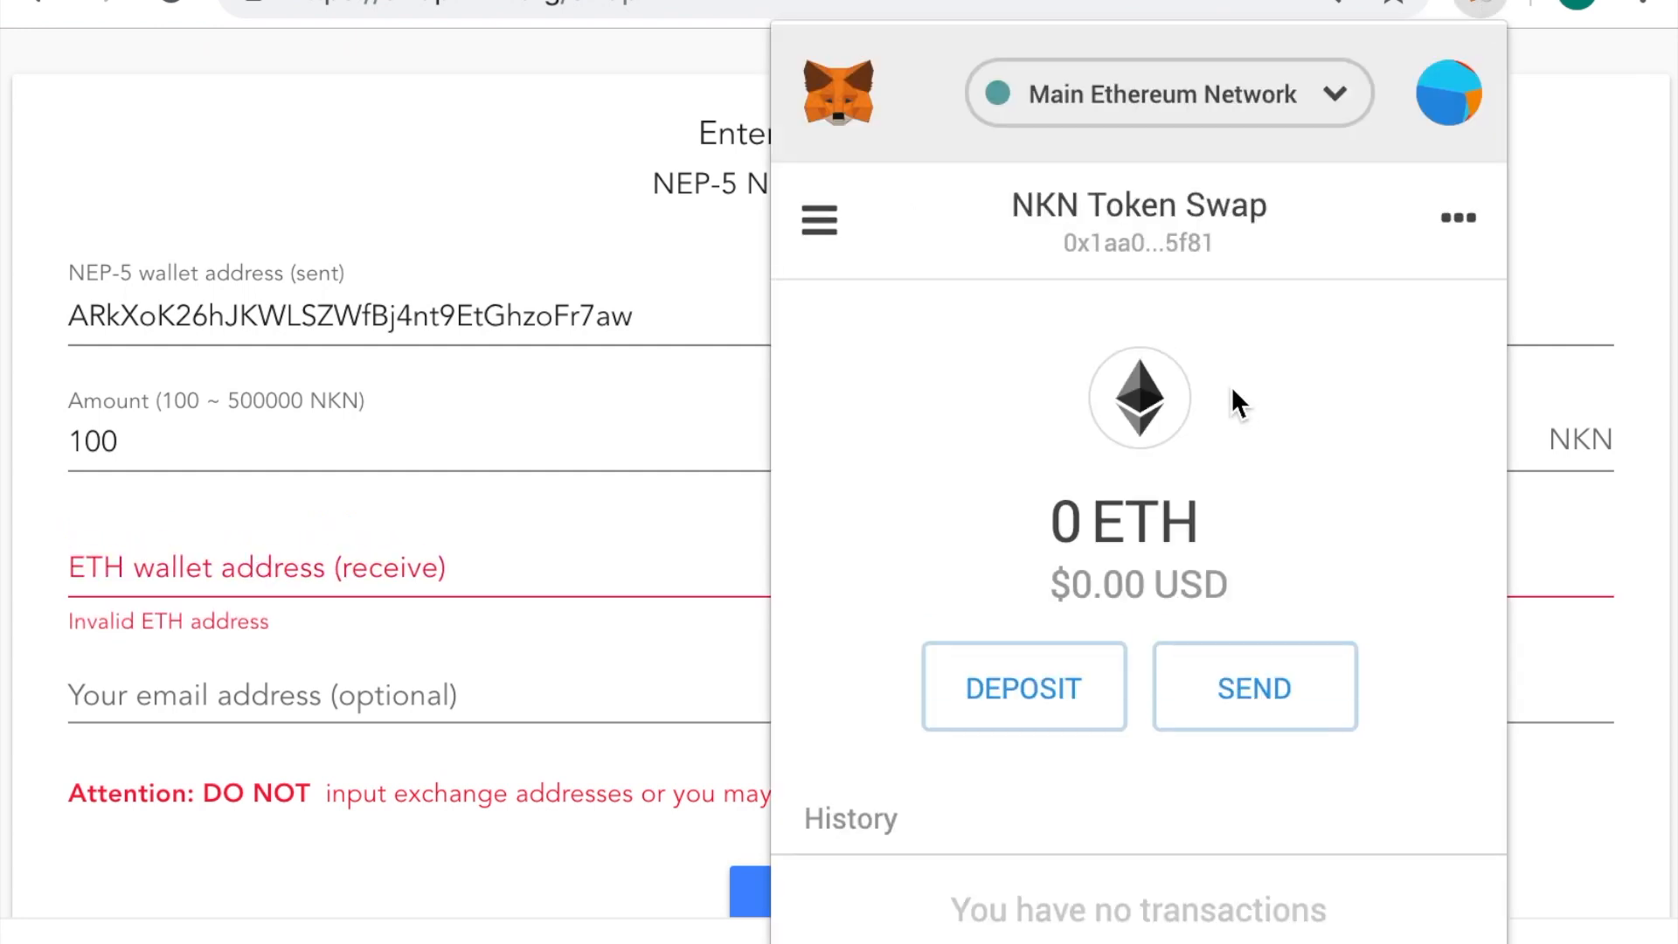
left_click(1138, 243)
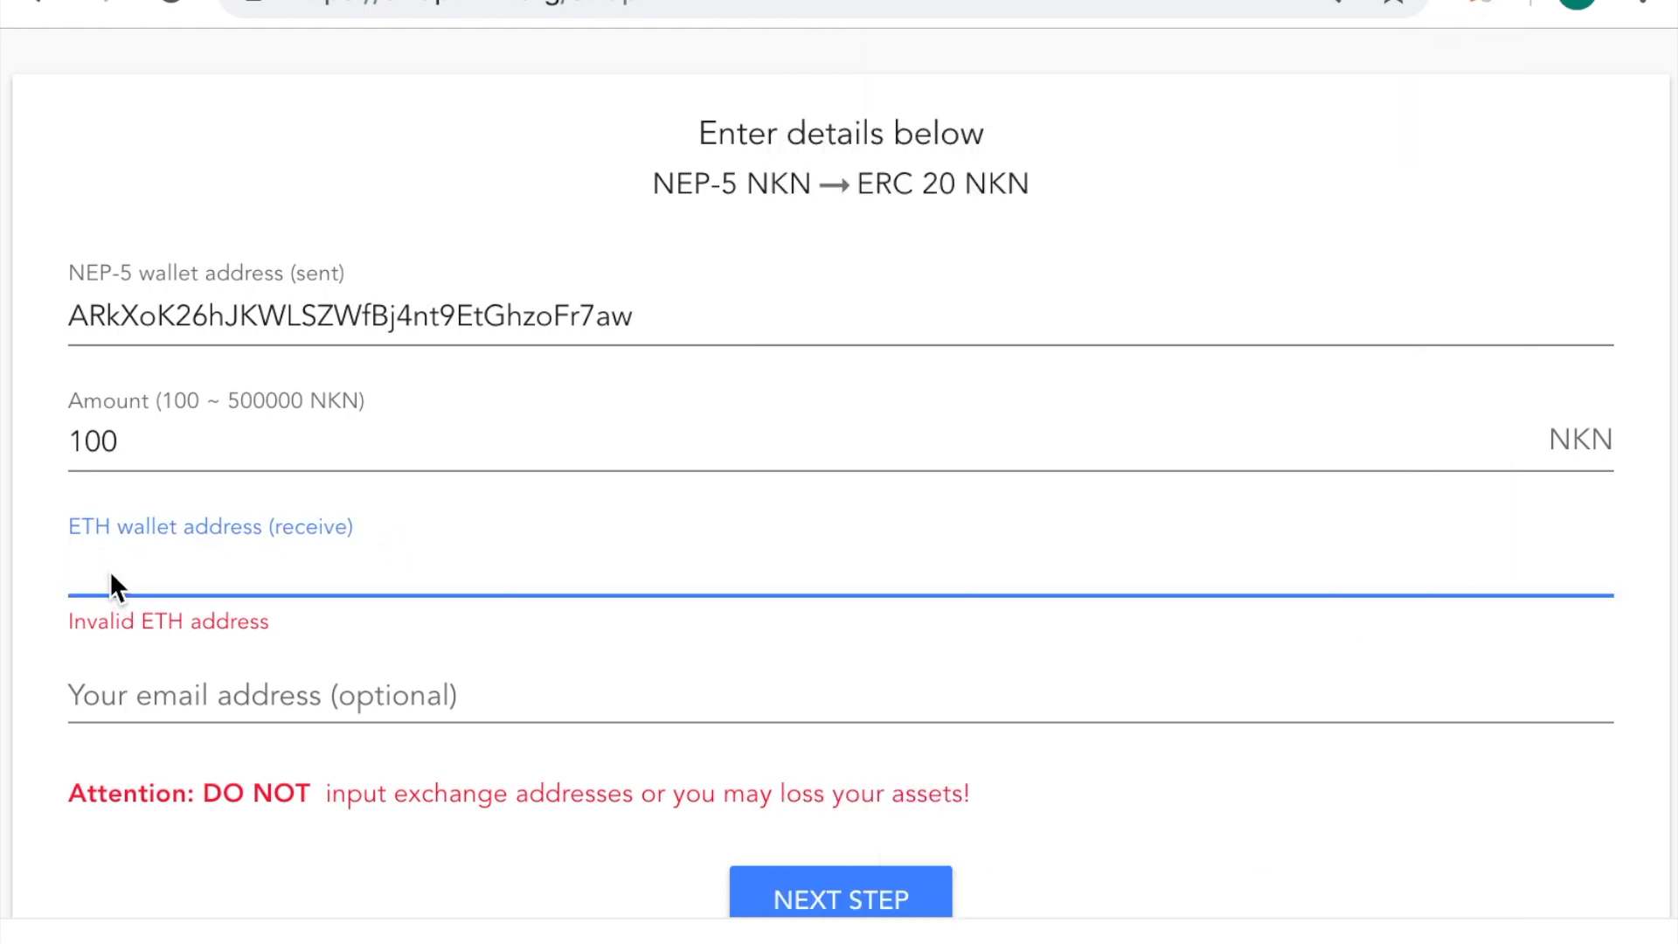
type("0x1aa0fa5A0C590cd67533050D695842A5c0775f81")
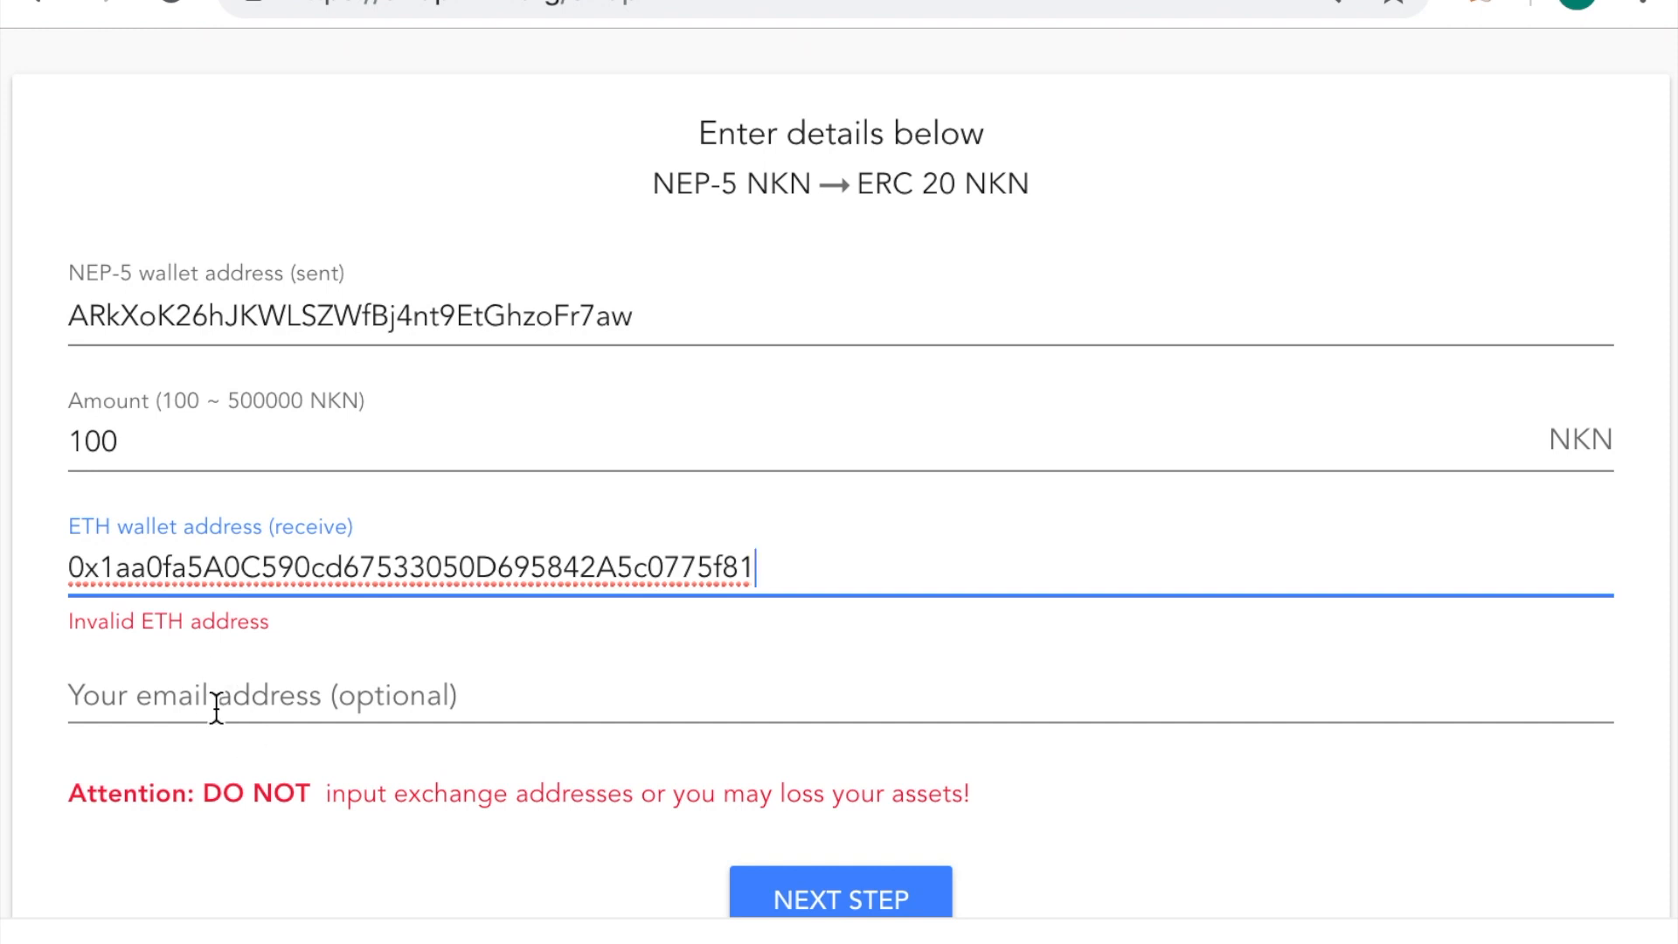
Submit the 100 NKN swap order and reveal its NEP-5 payment address and QR code
left_click(839, 897)
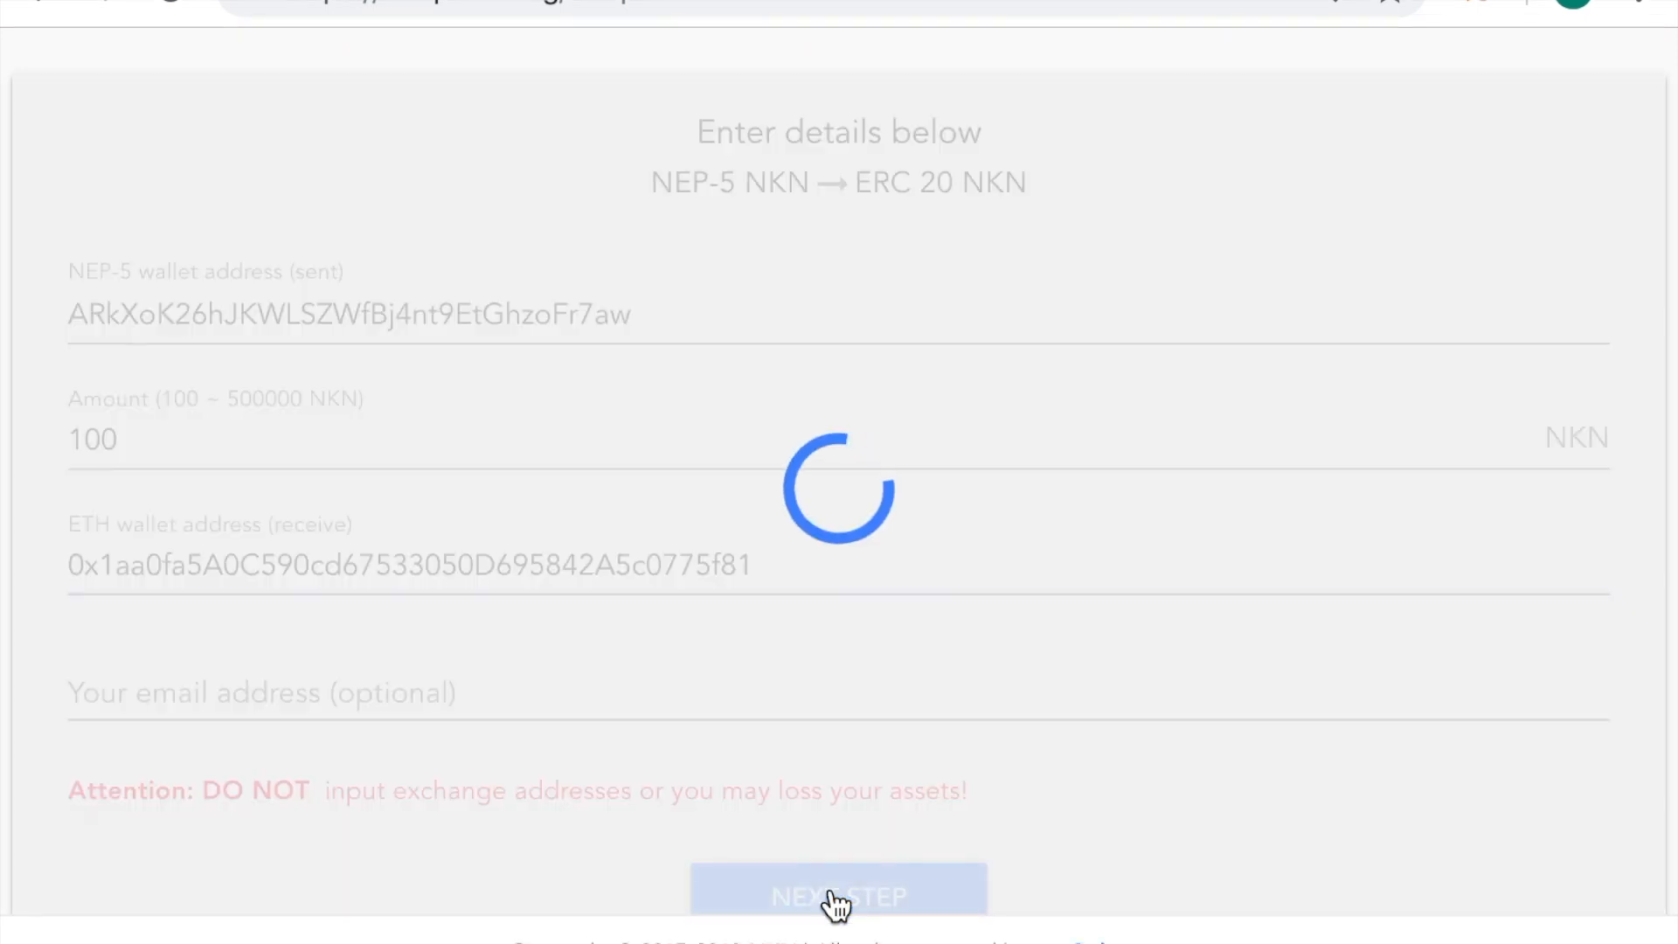
left_click(838, 895)
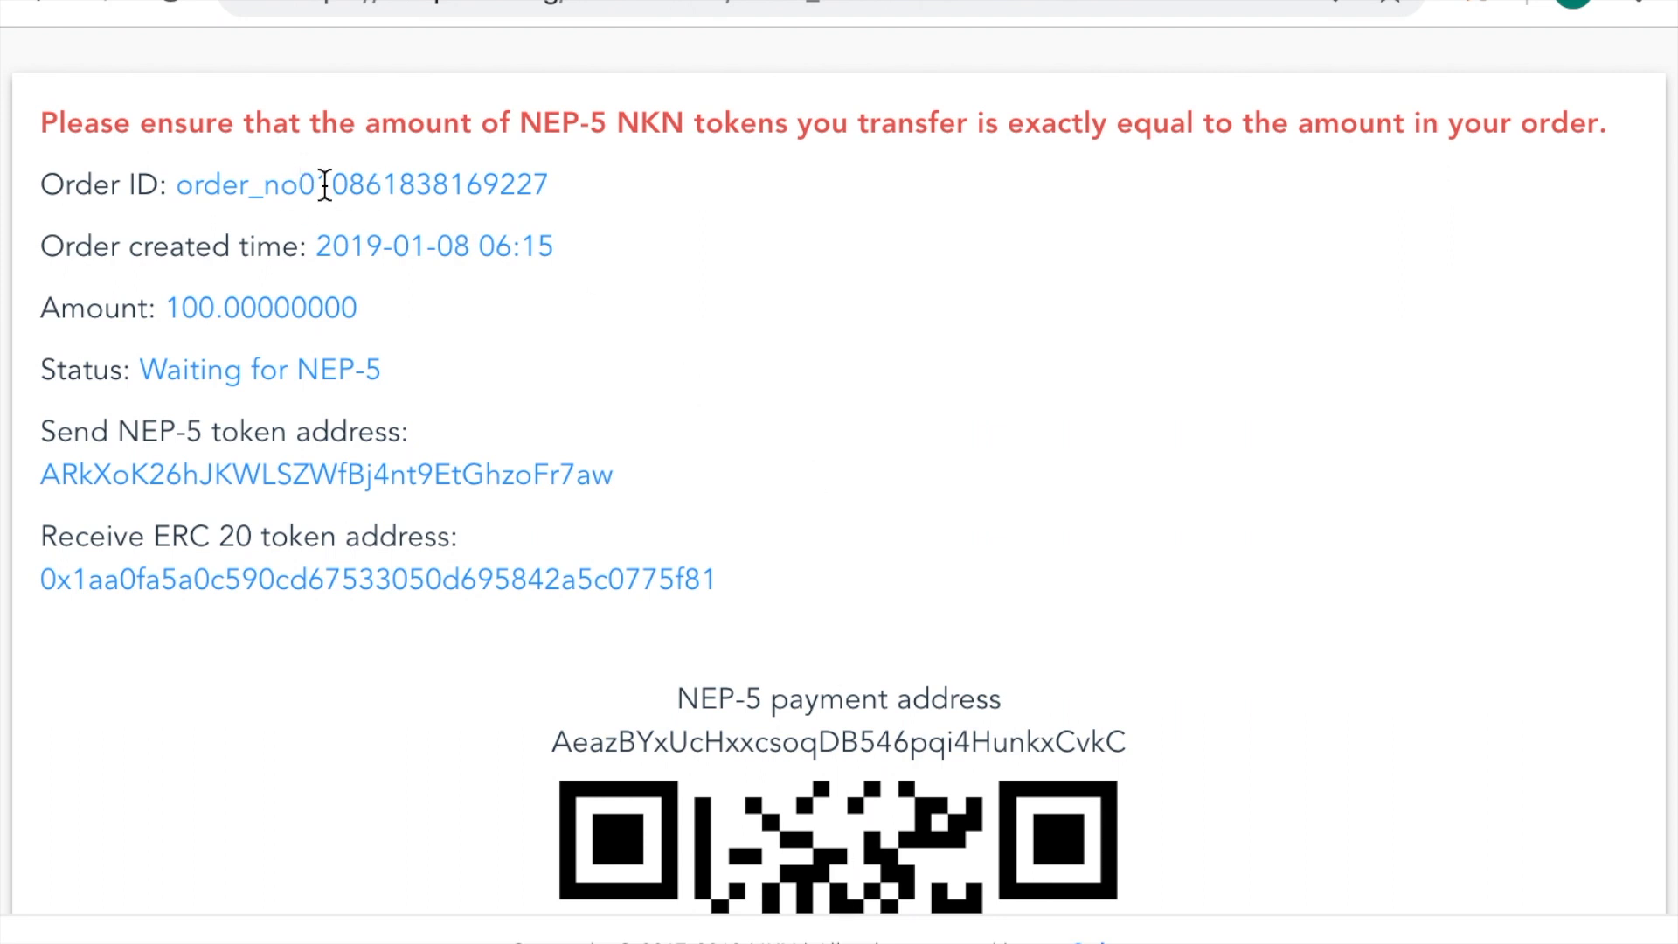
scroll("down", 3)
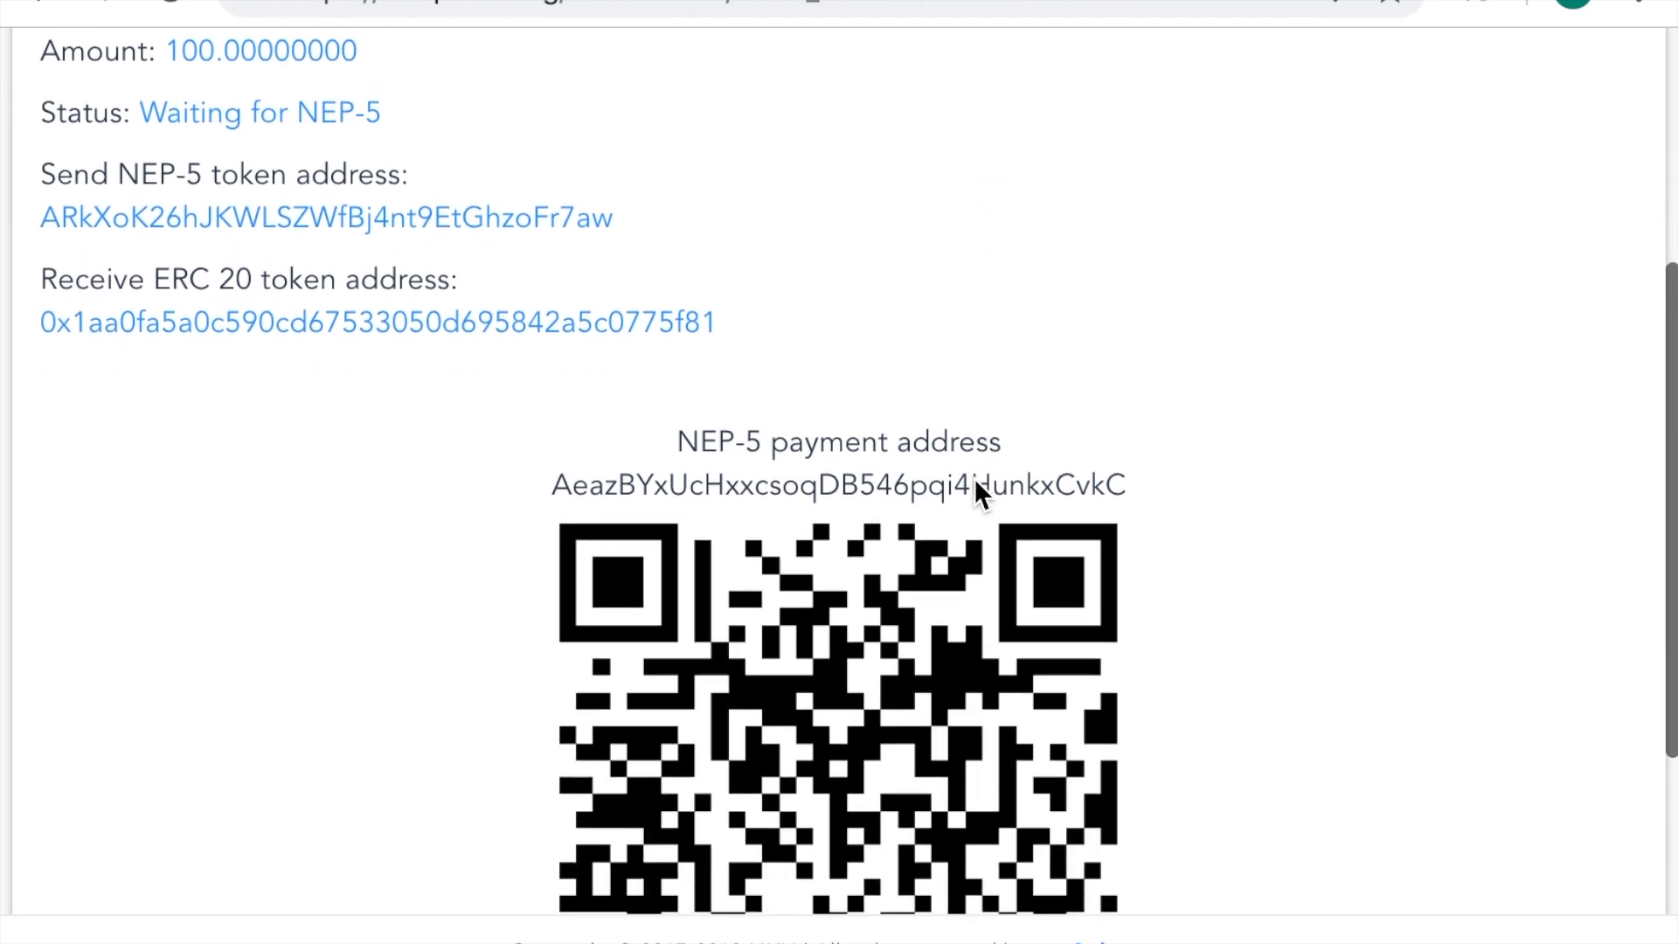
scroll("down", 3)
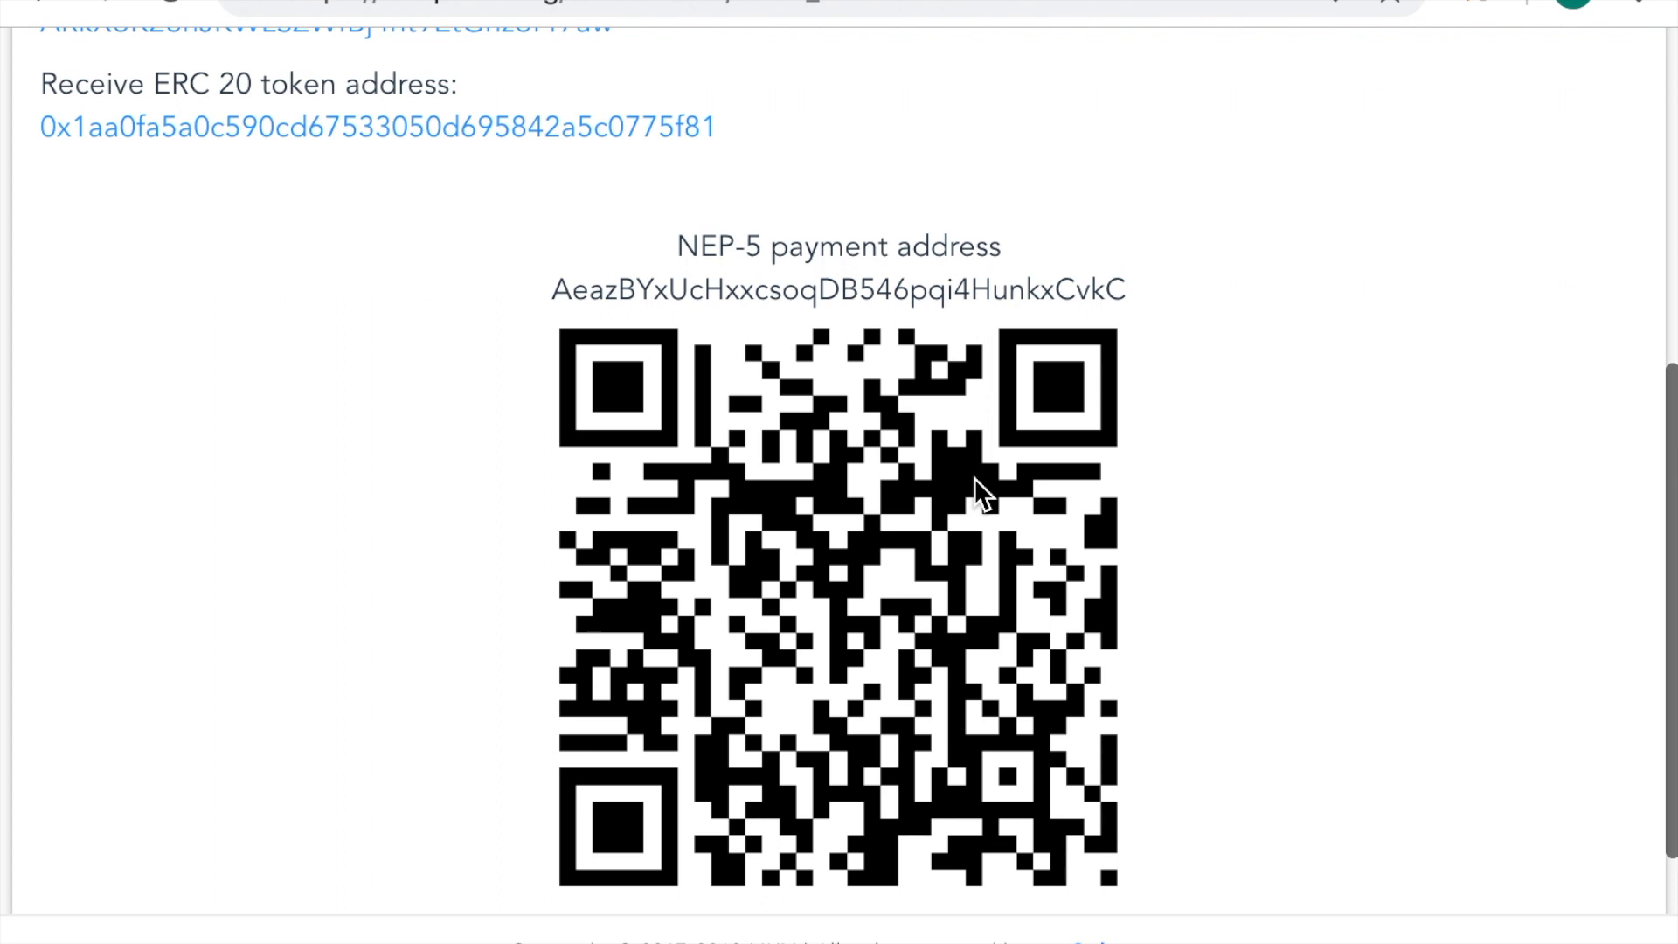
scroll("down", 3)
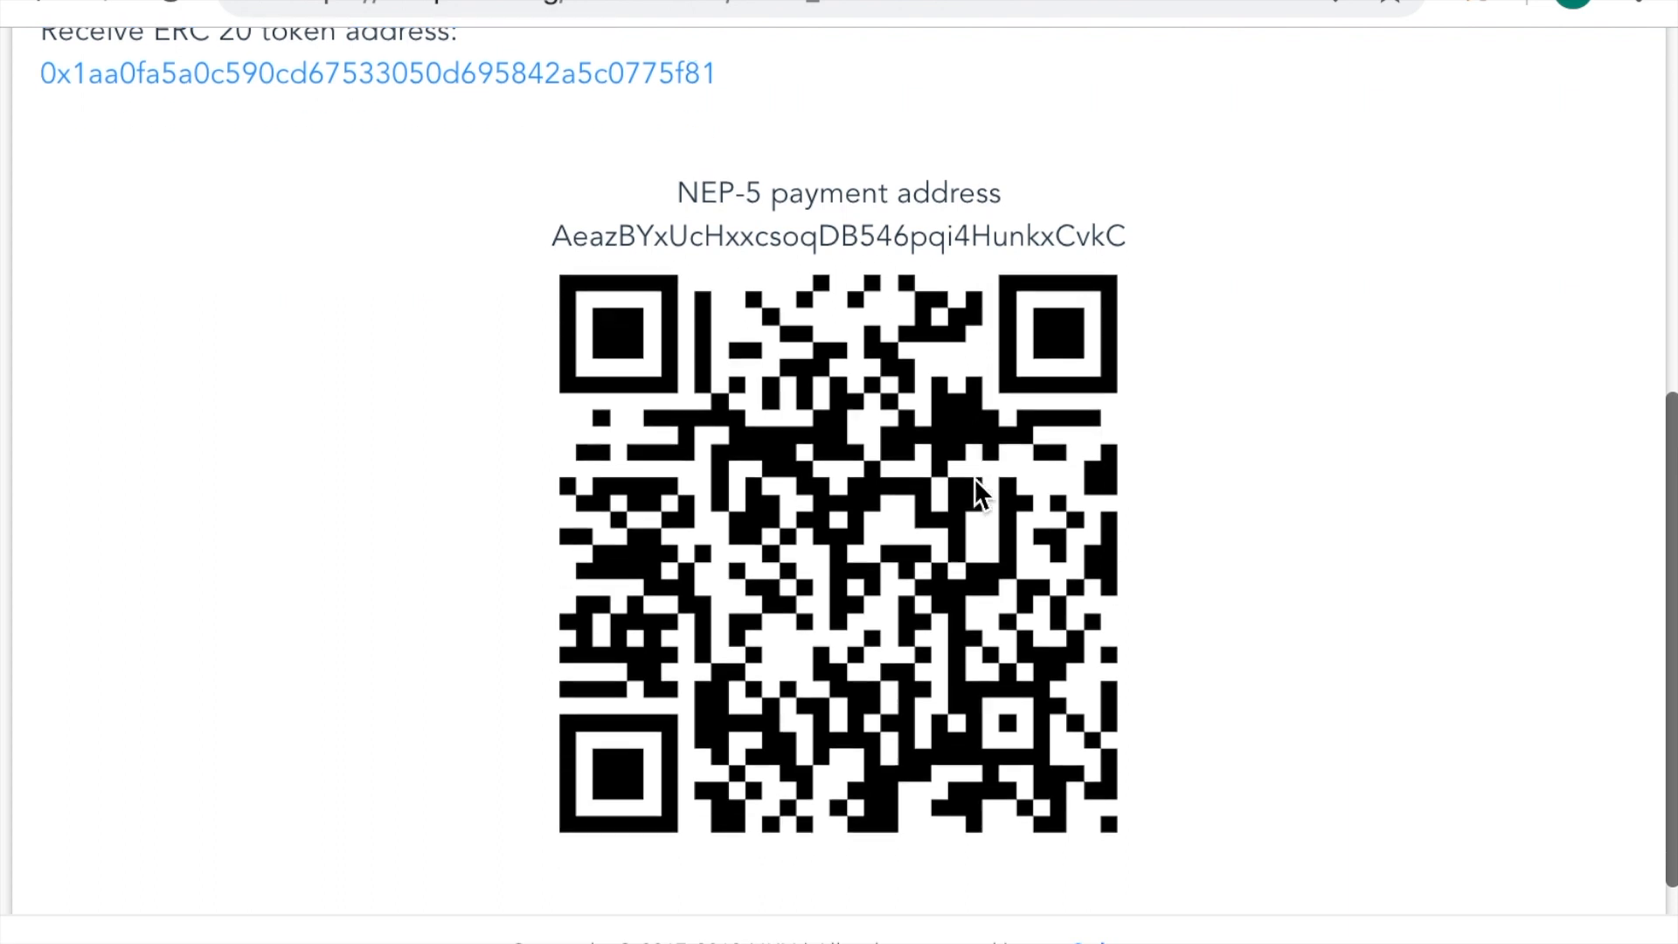
scroll("down", 3)
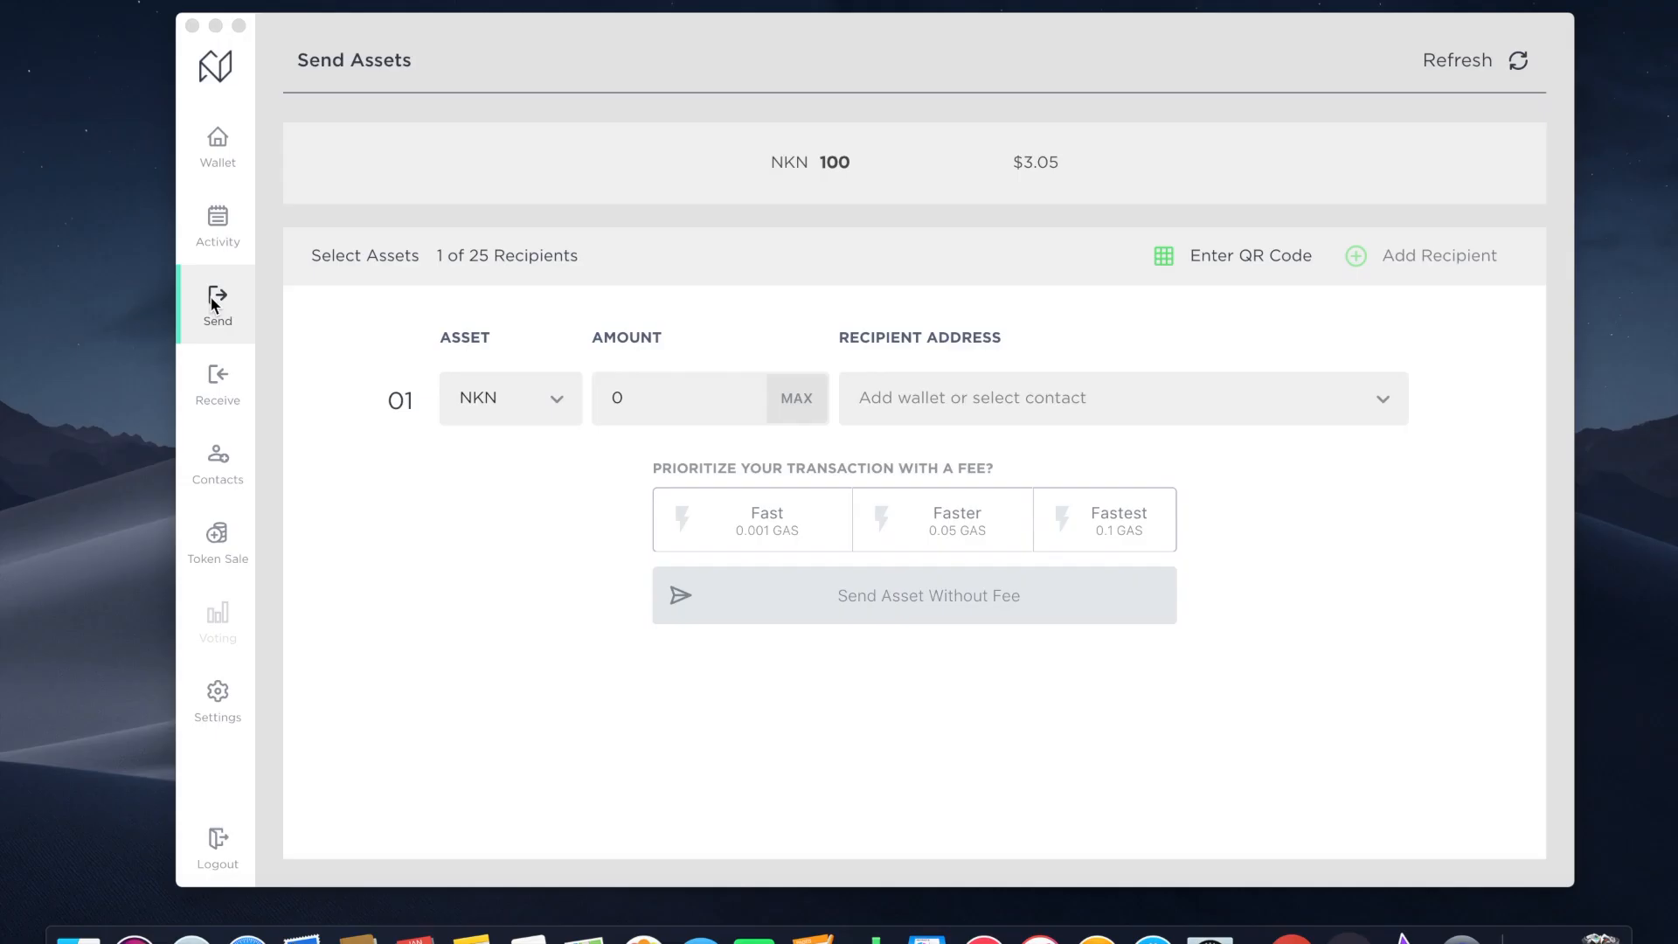
mouse_move(518, 373)
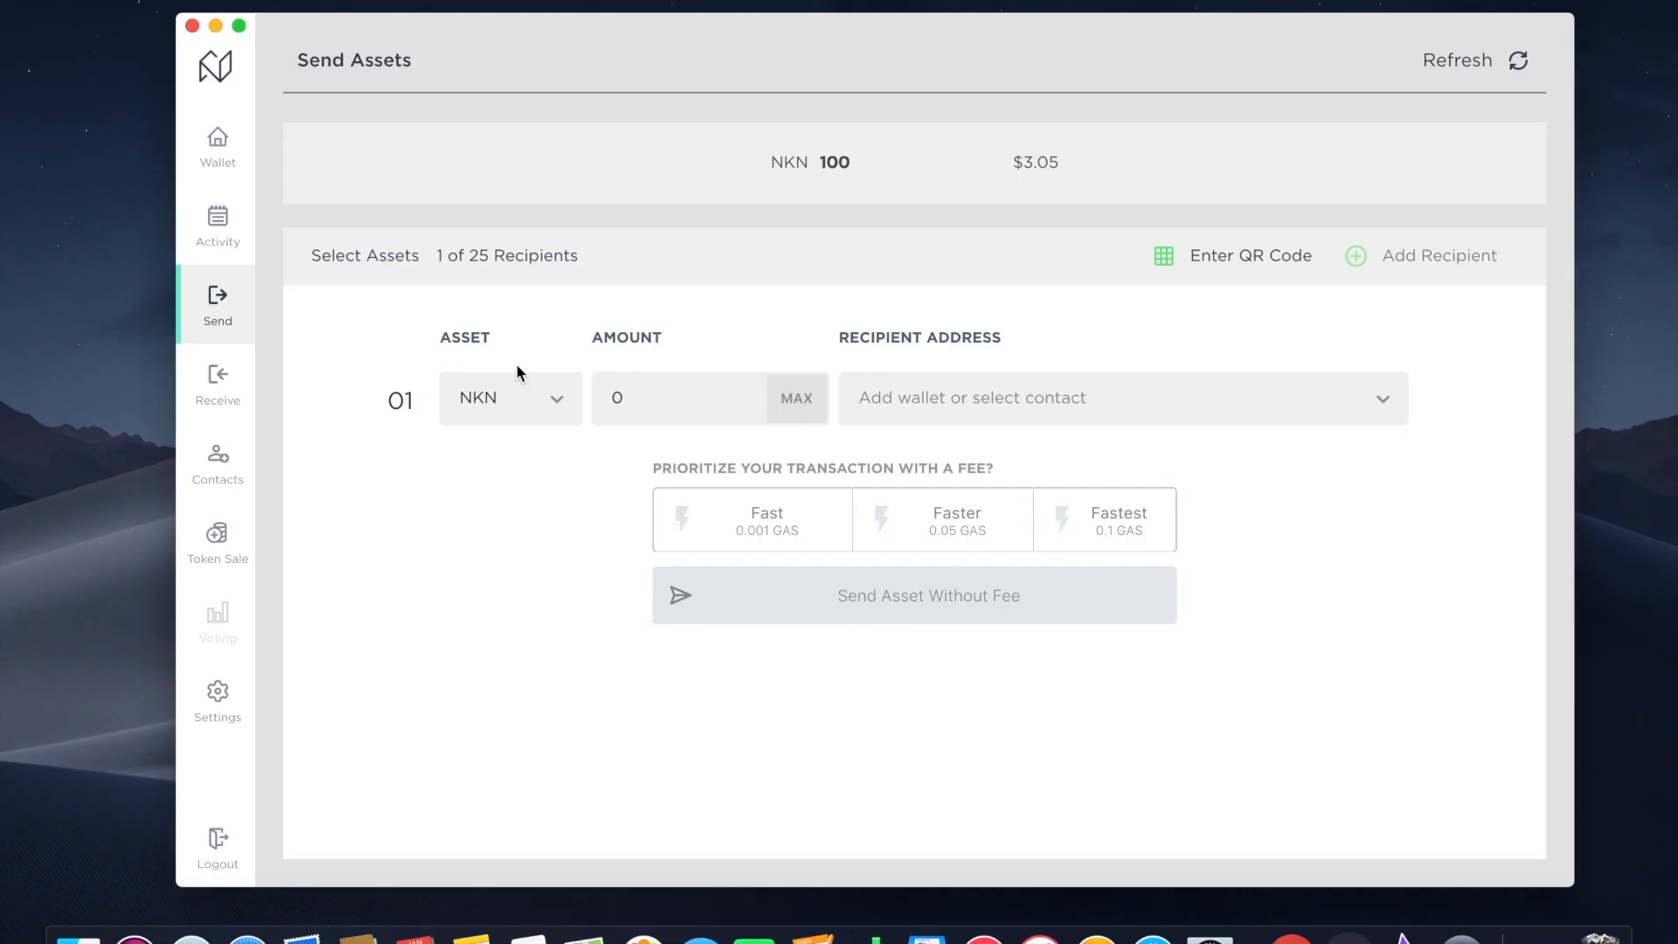
left_click(678, 398)
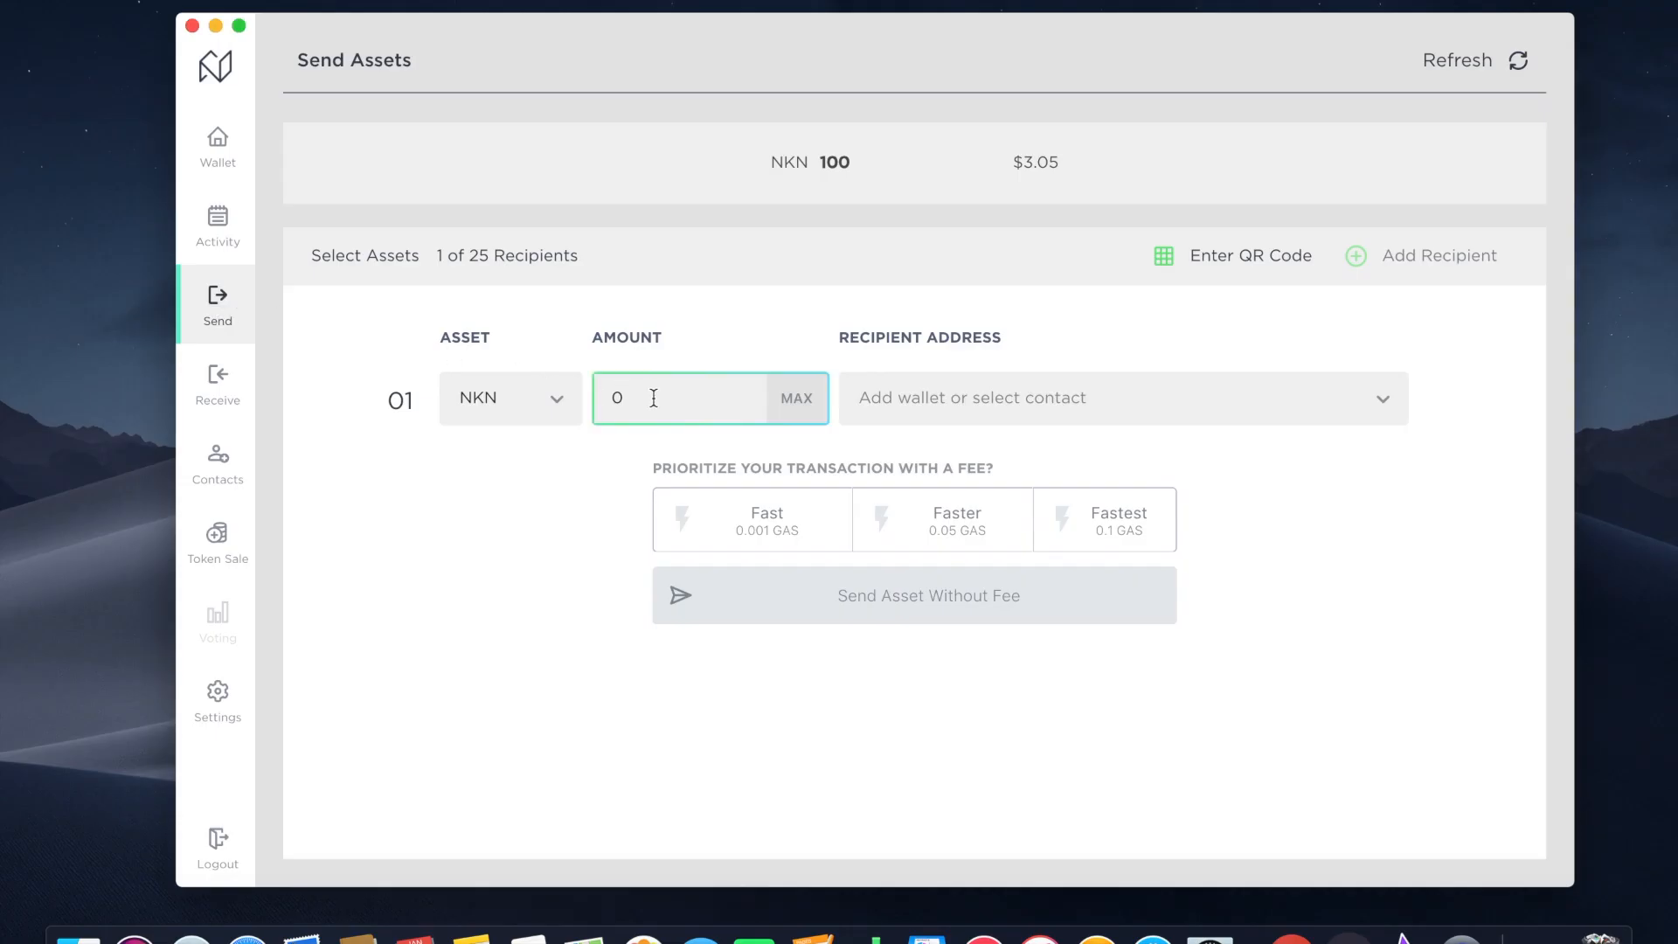
type("100")
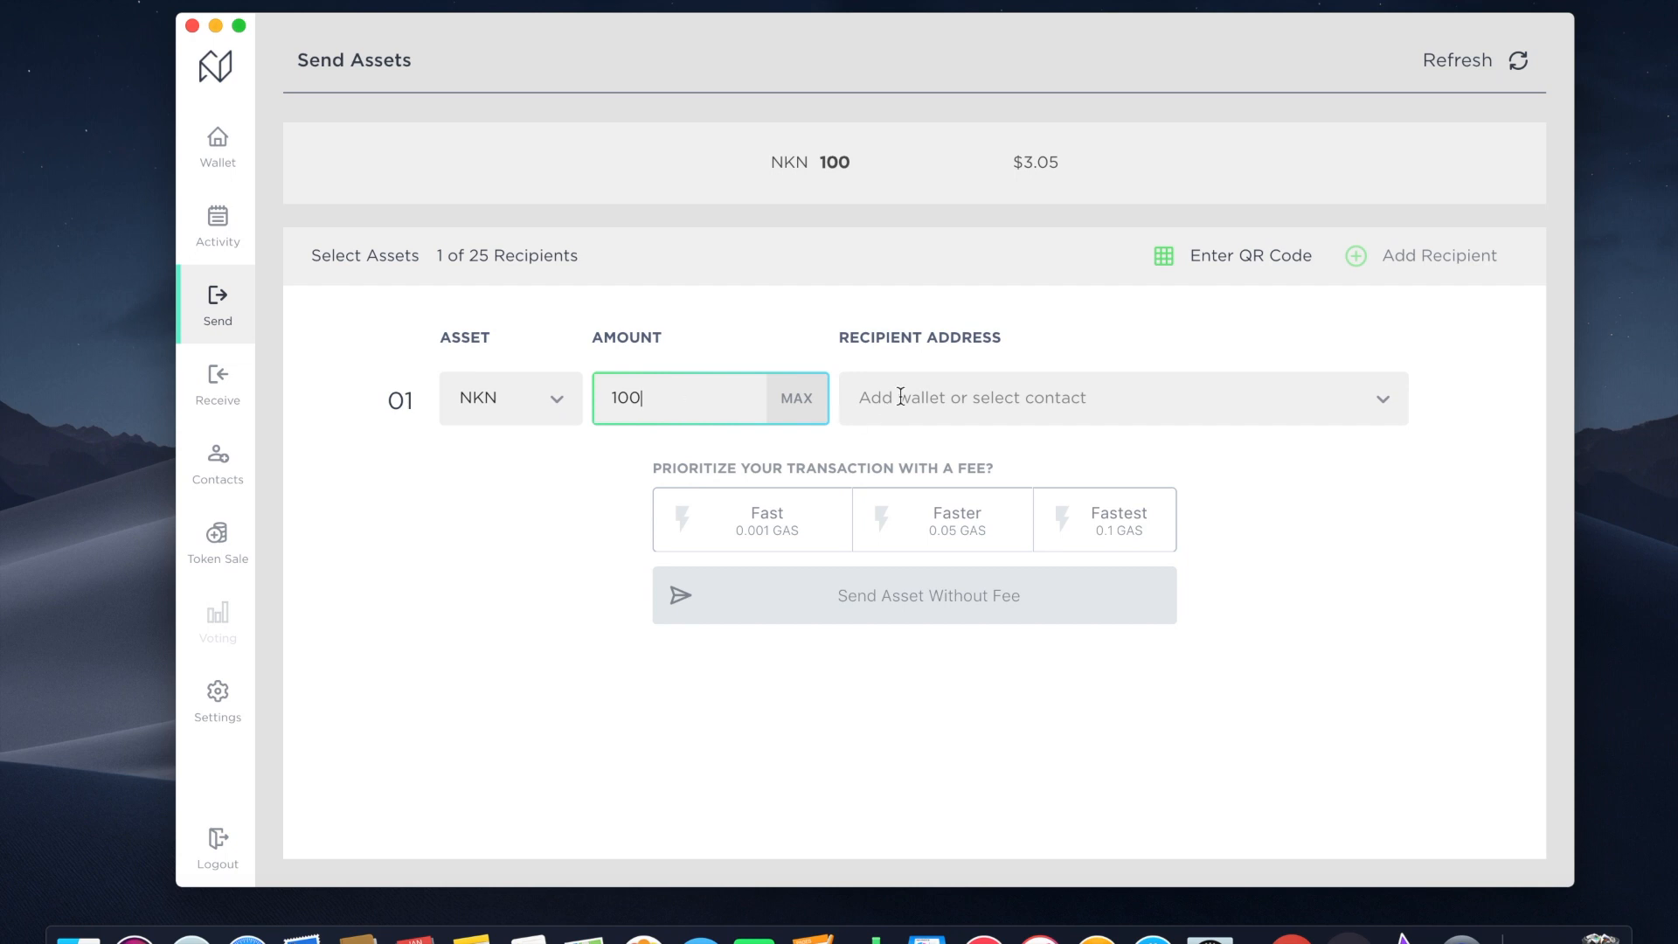
type("AeazBYxUcHxxcsoqDB546pqi4HunkxCvkC")
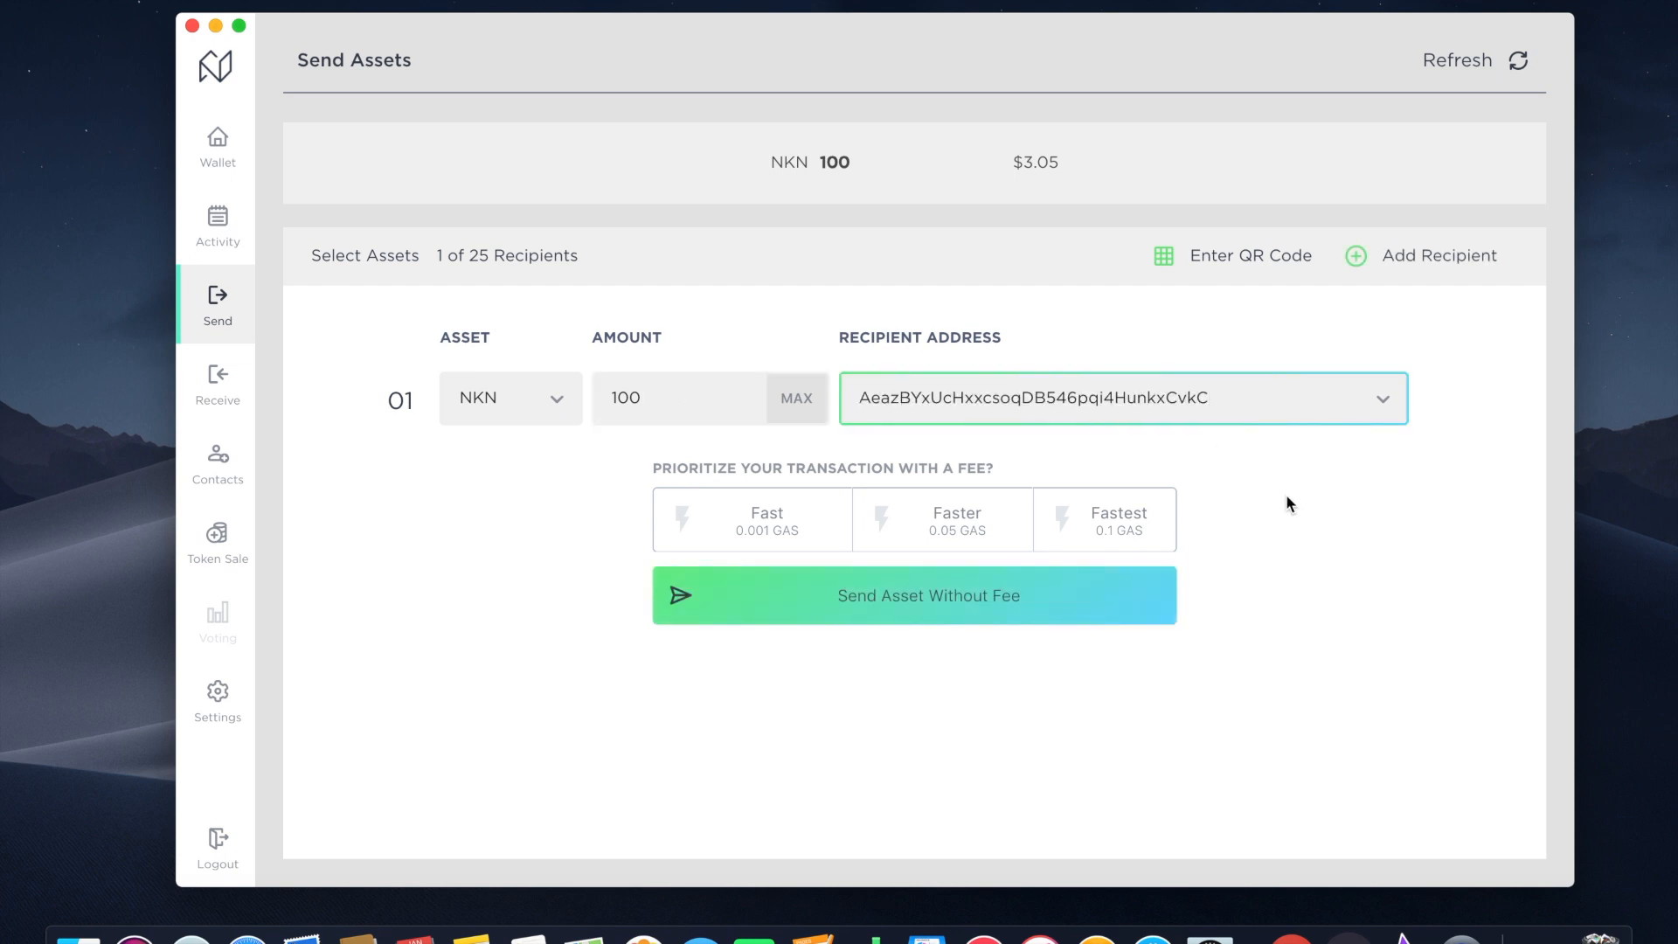
left_click(914, 594)
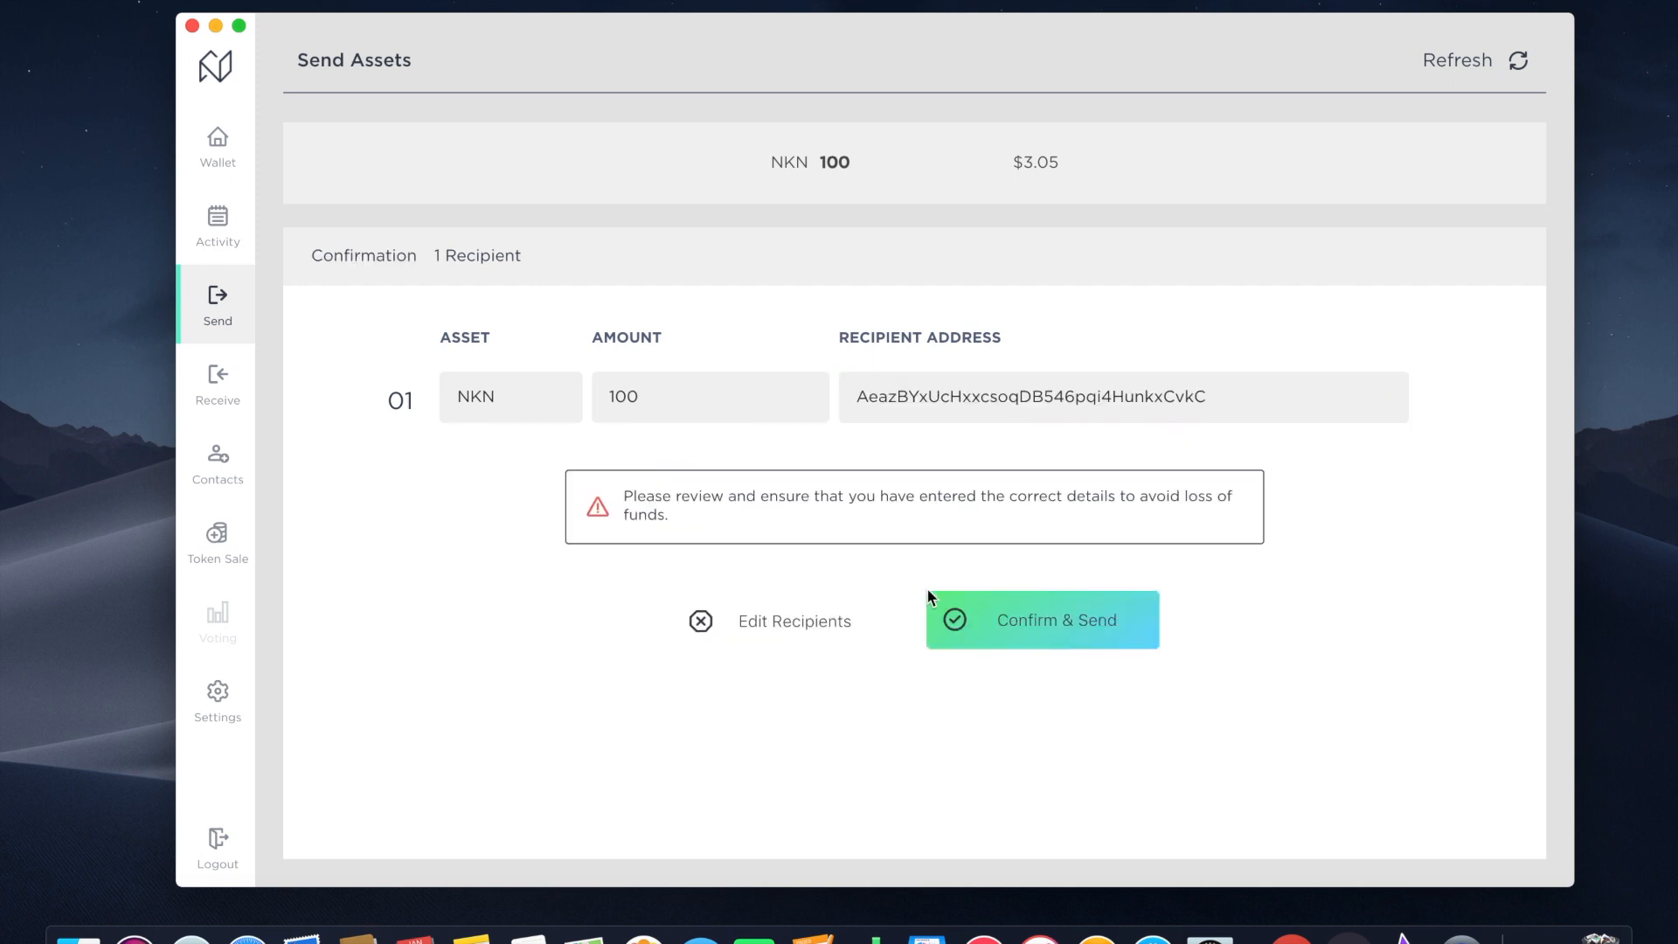
left_click(1040, 619)
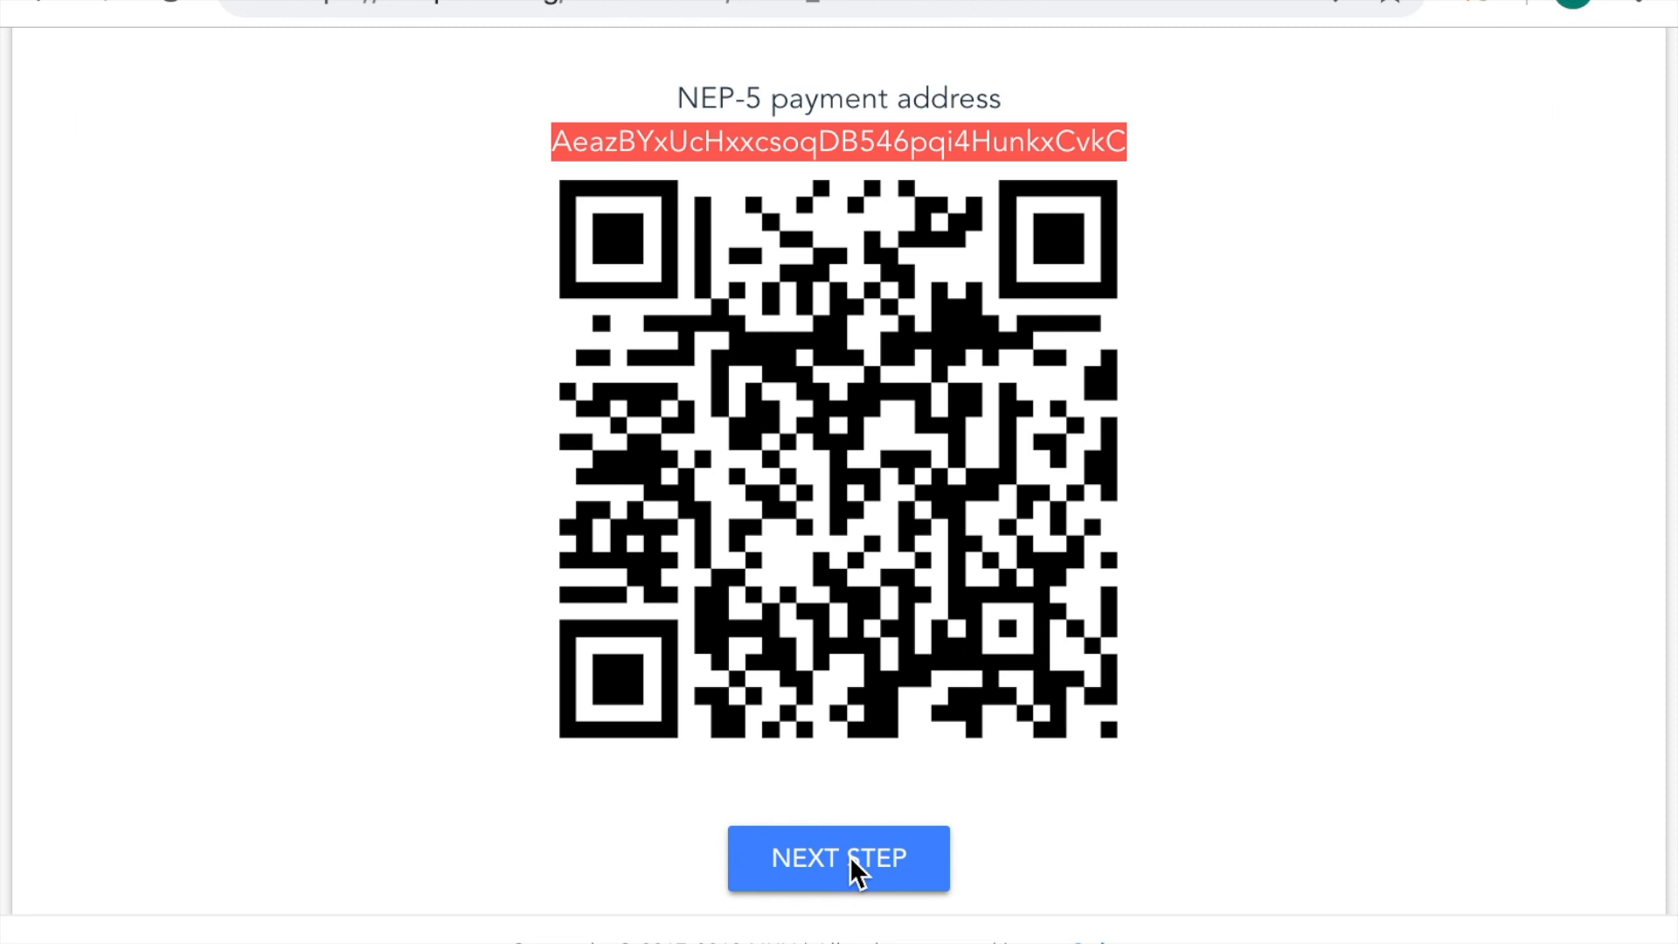
Advance to the swap history showing the 100 NKN order as Complete
left_click(838, 857)
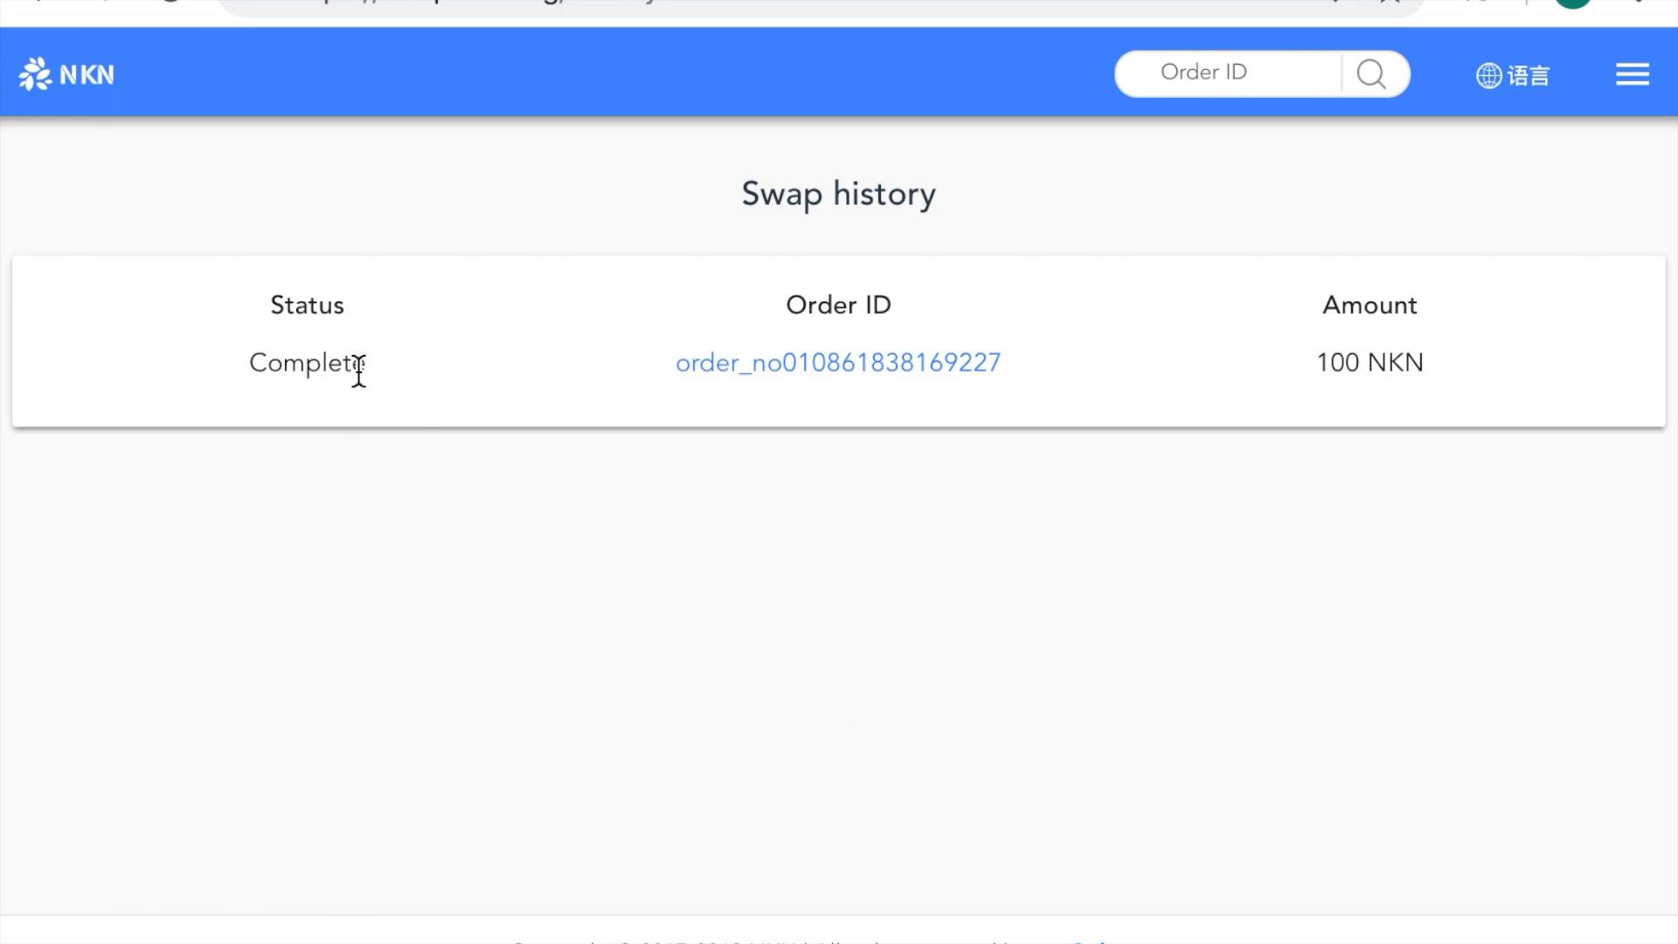
mouse_move(977, 394)
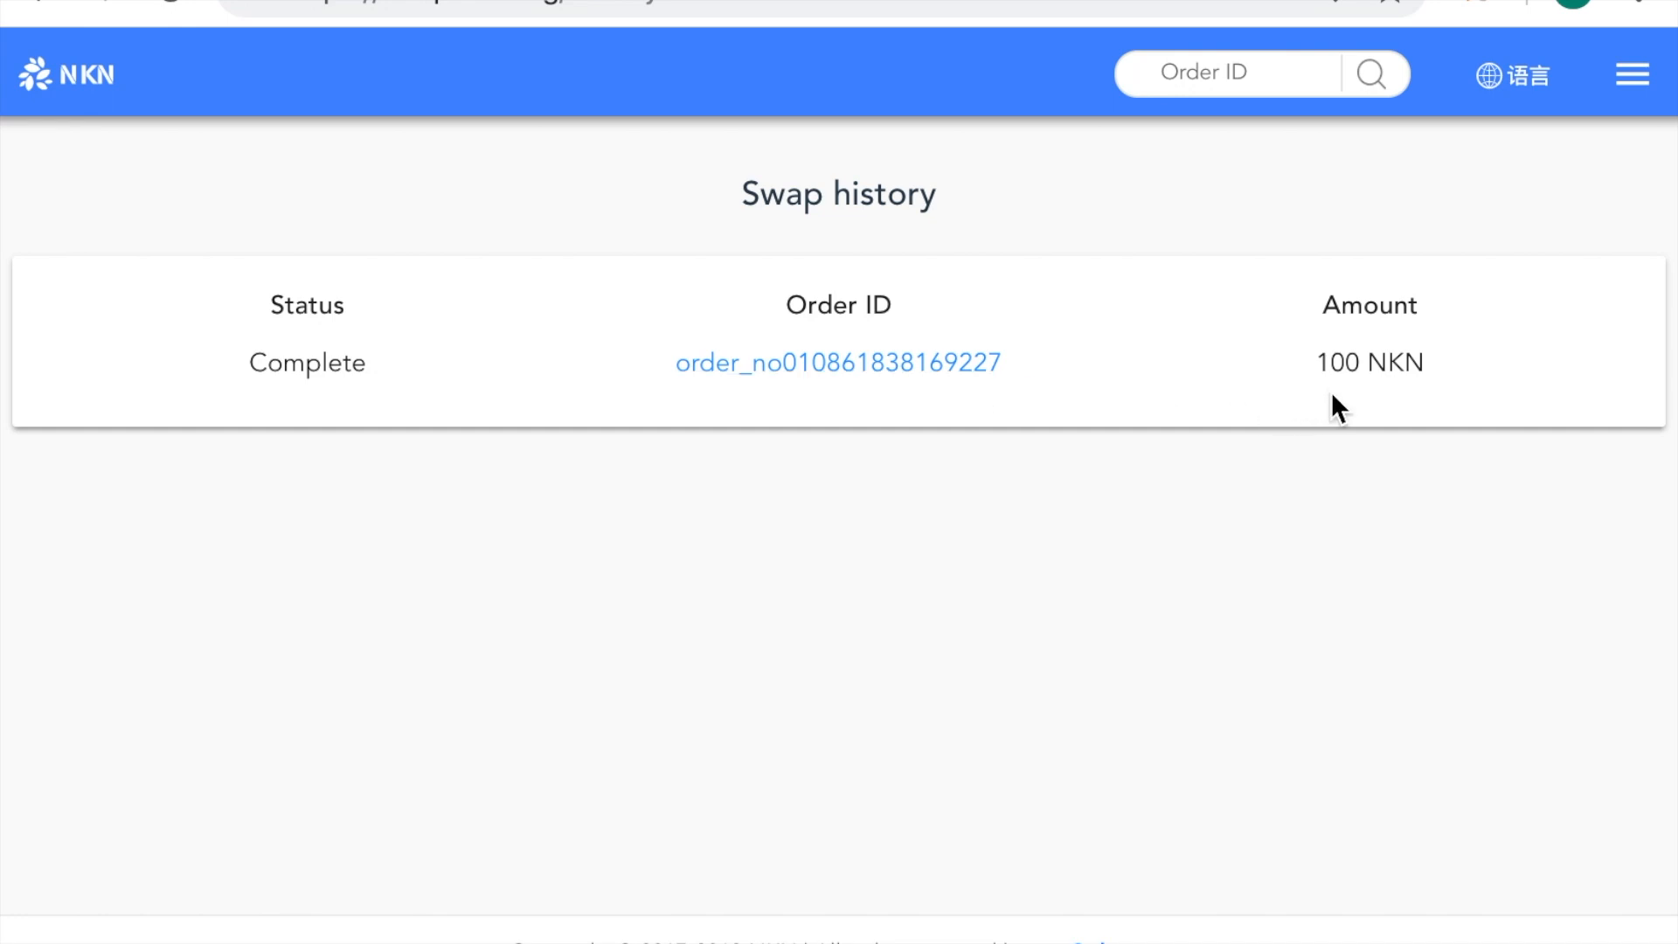
Add a custom token in MetaMask with NKN contract address 6ba20127...c9eb and review it
left_click(1193, 145)
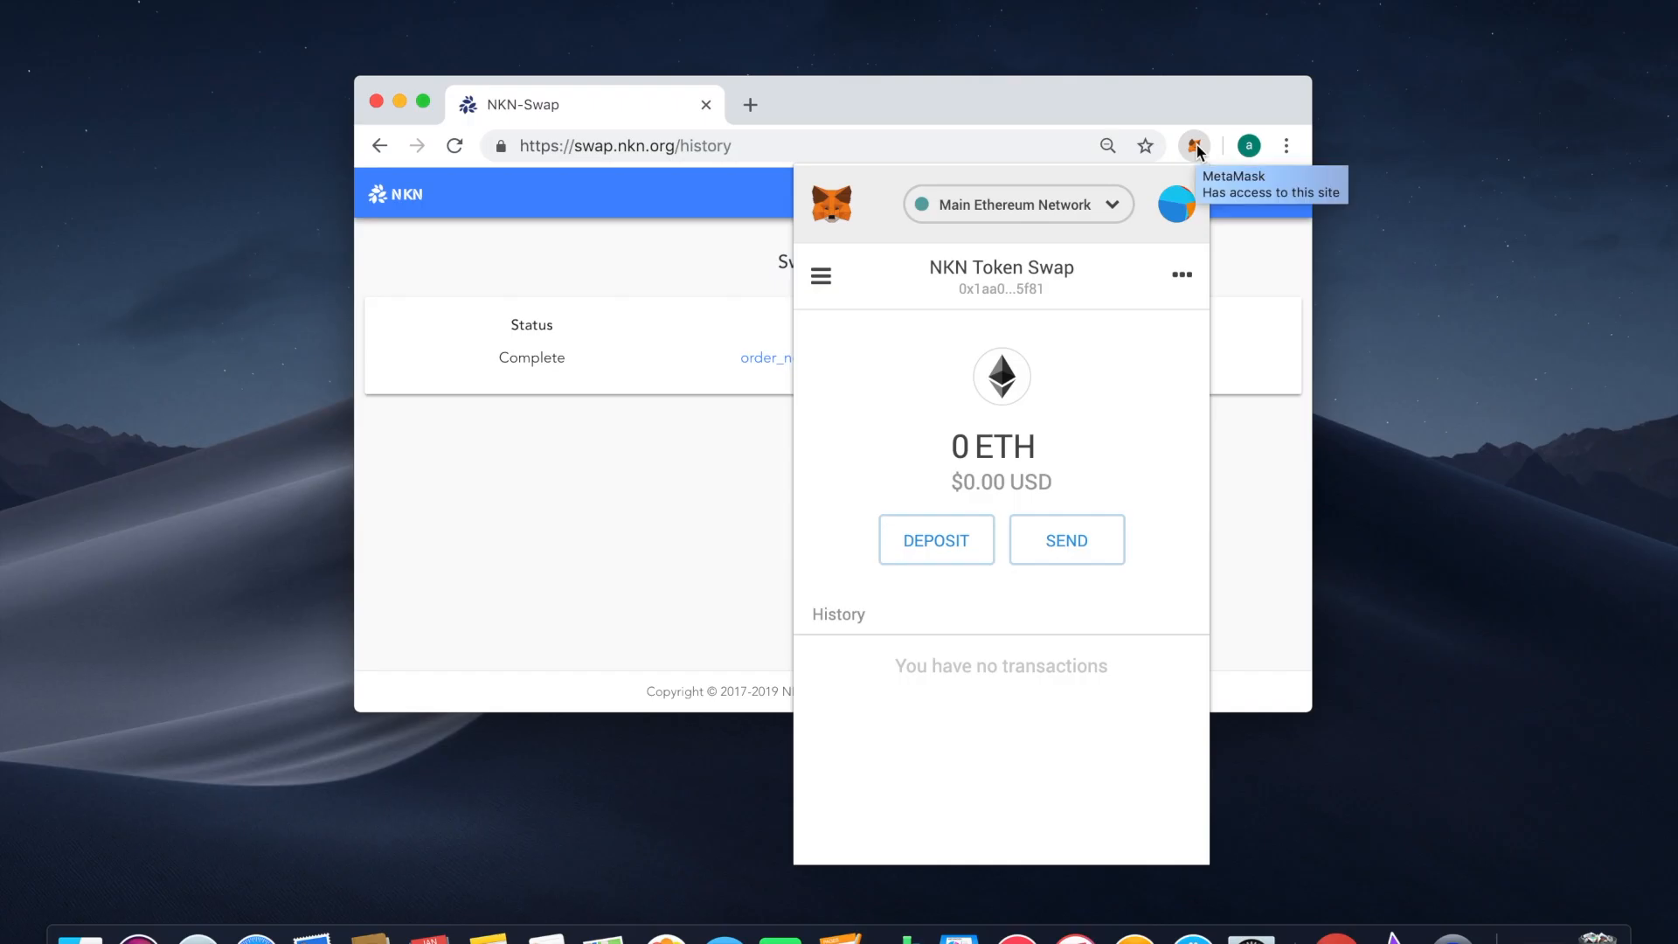
mouse_move(822, 278)
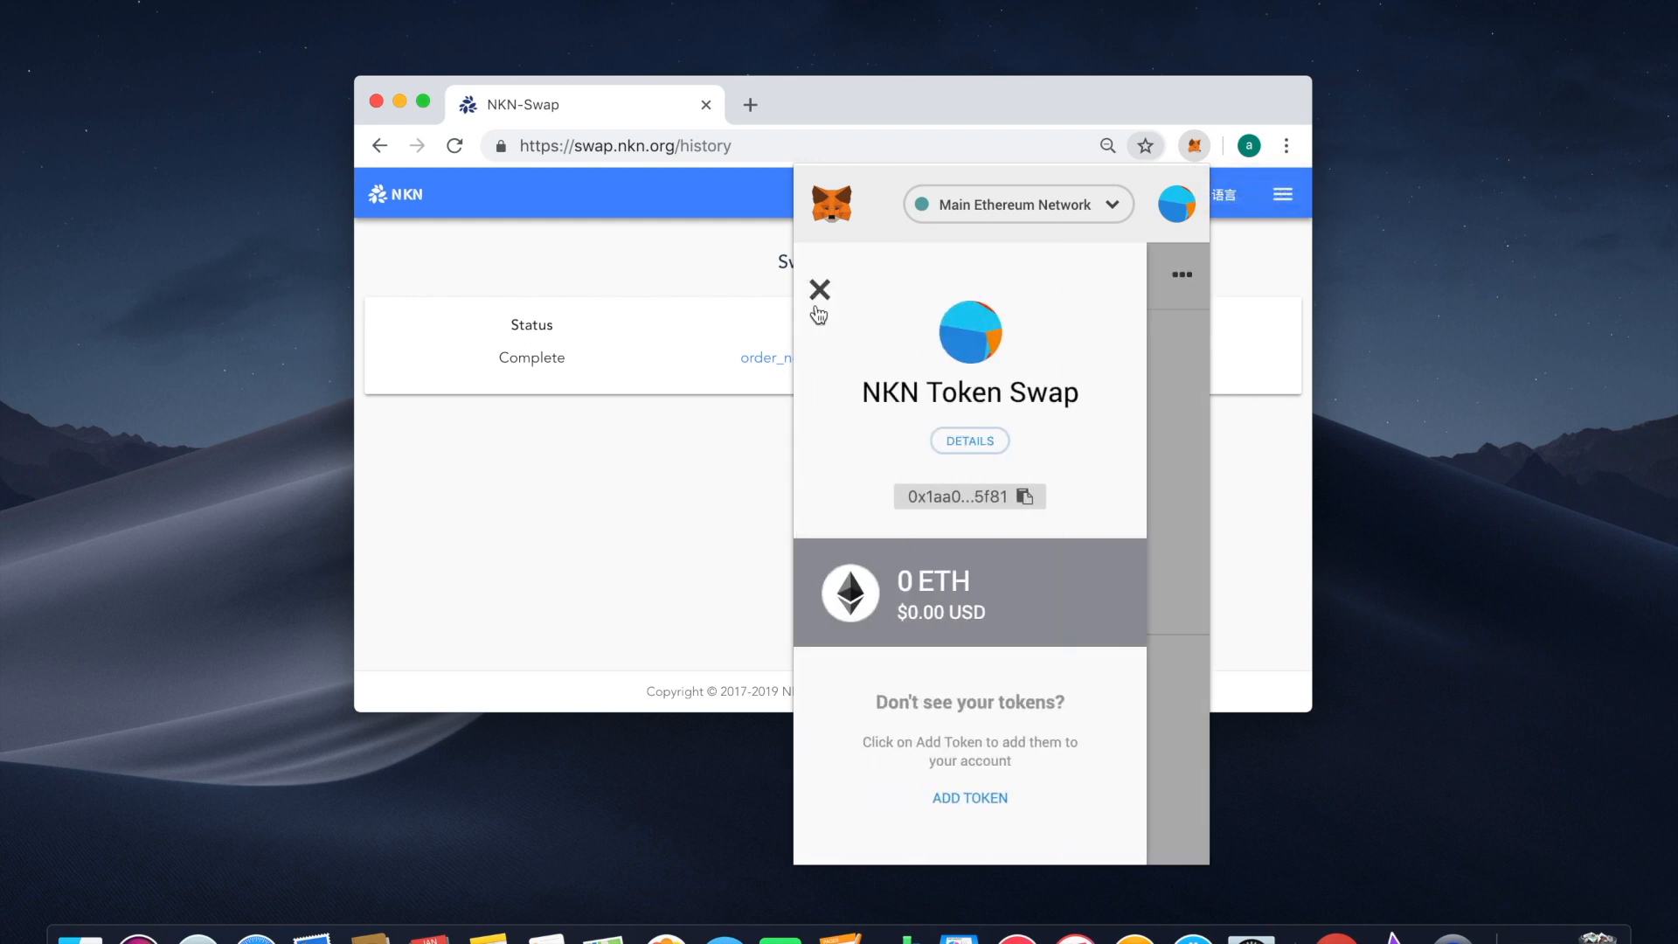
left_click(969, 797)
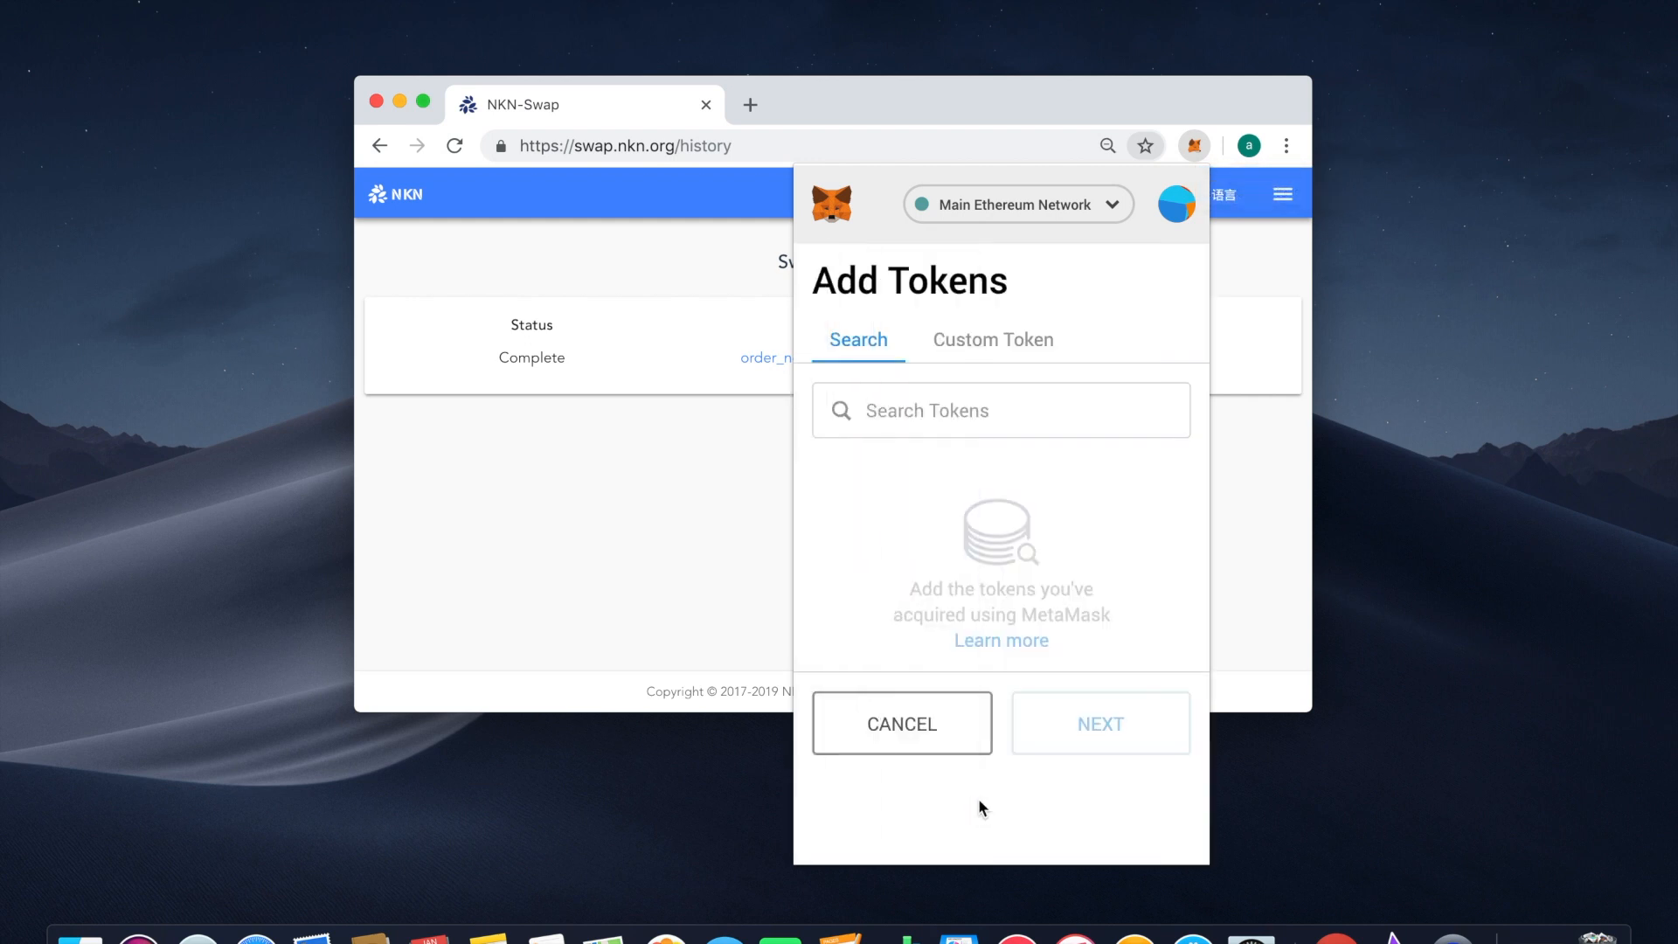
left_click(993, 340)
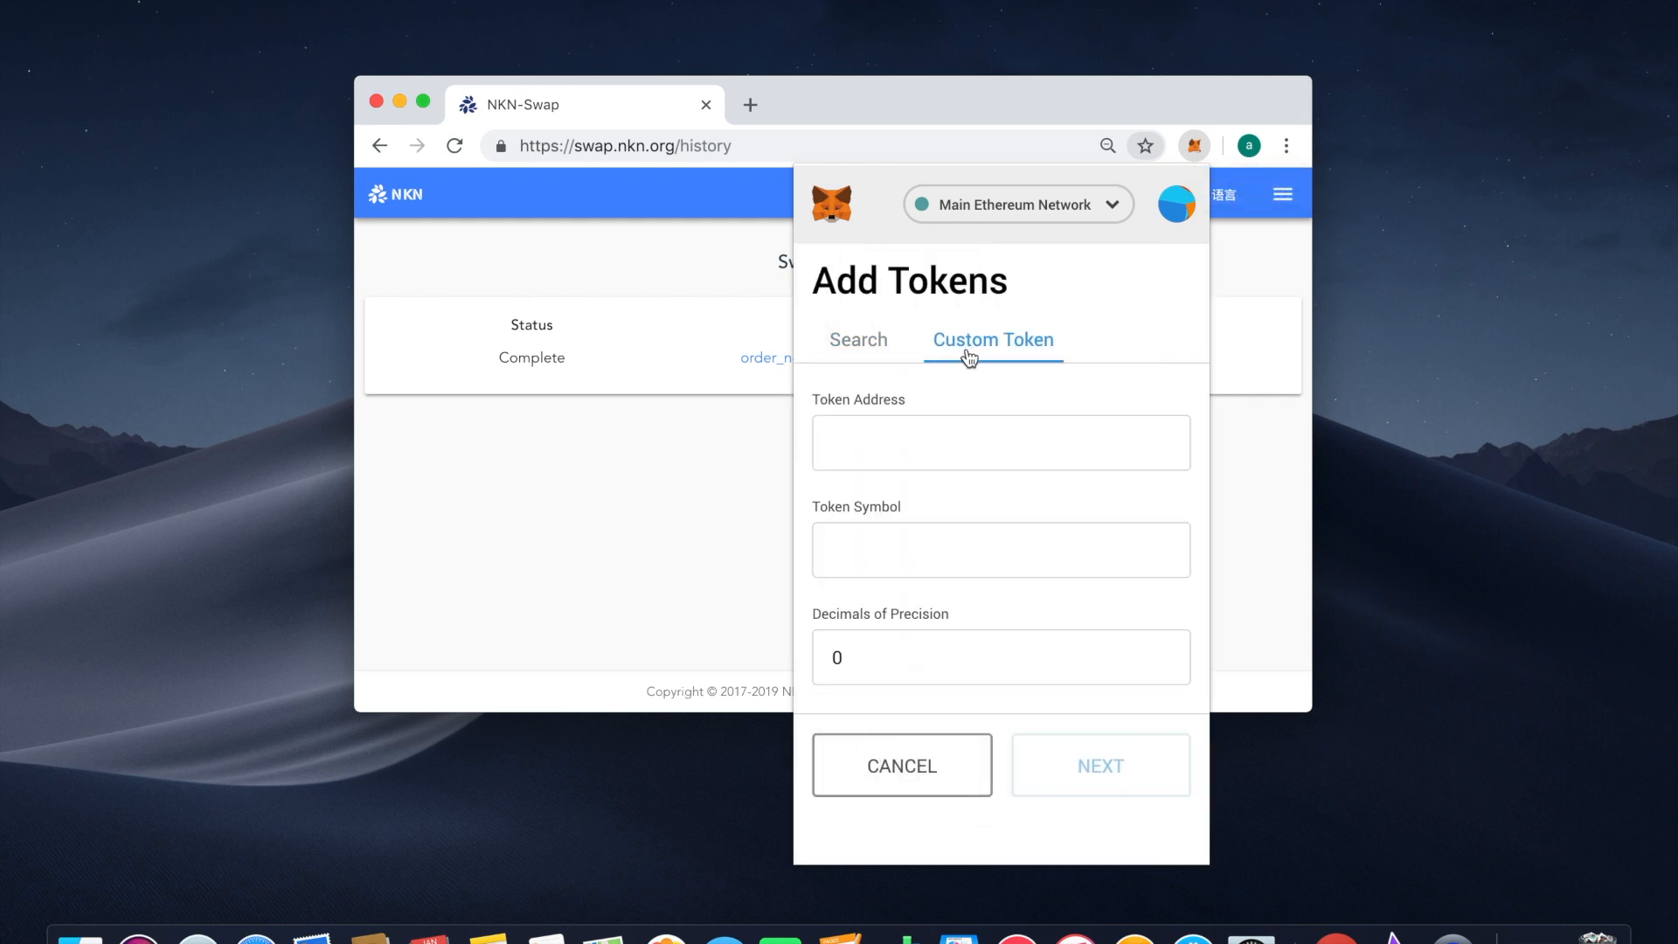
type("6ba20127f1e2297addcf4b5035000c9eb")
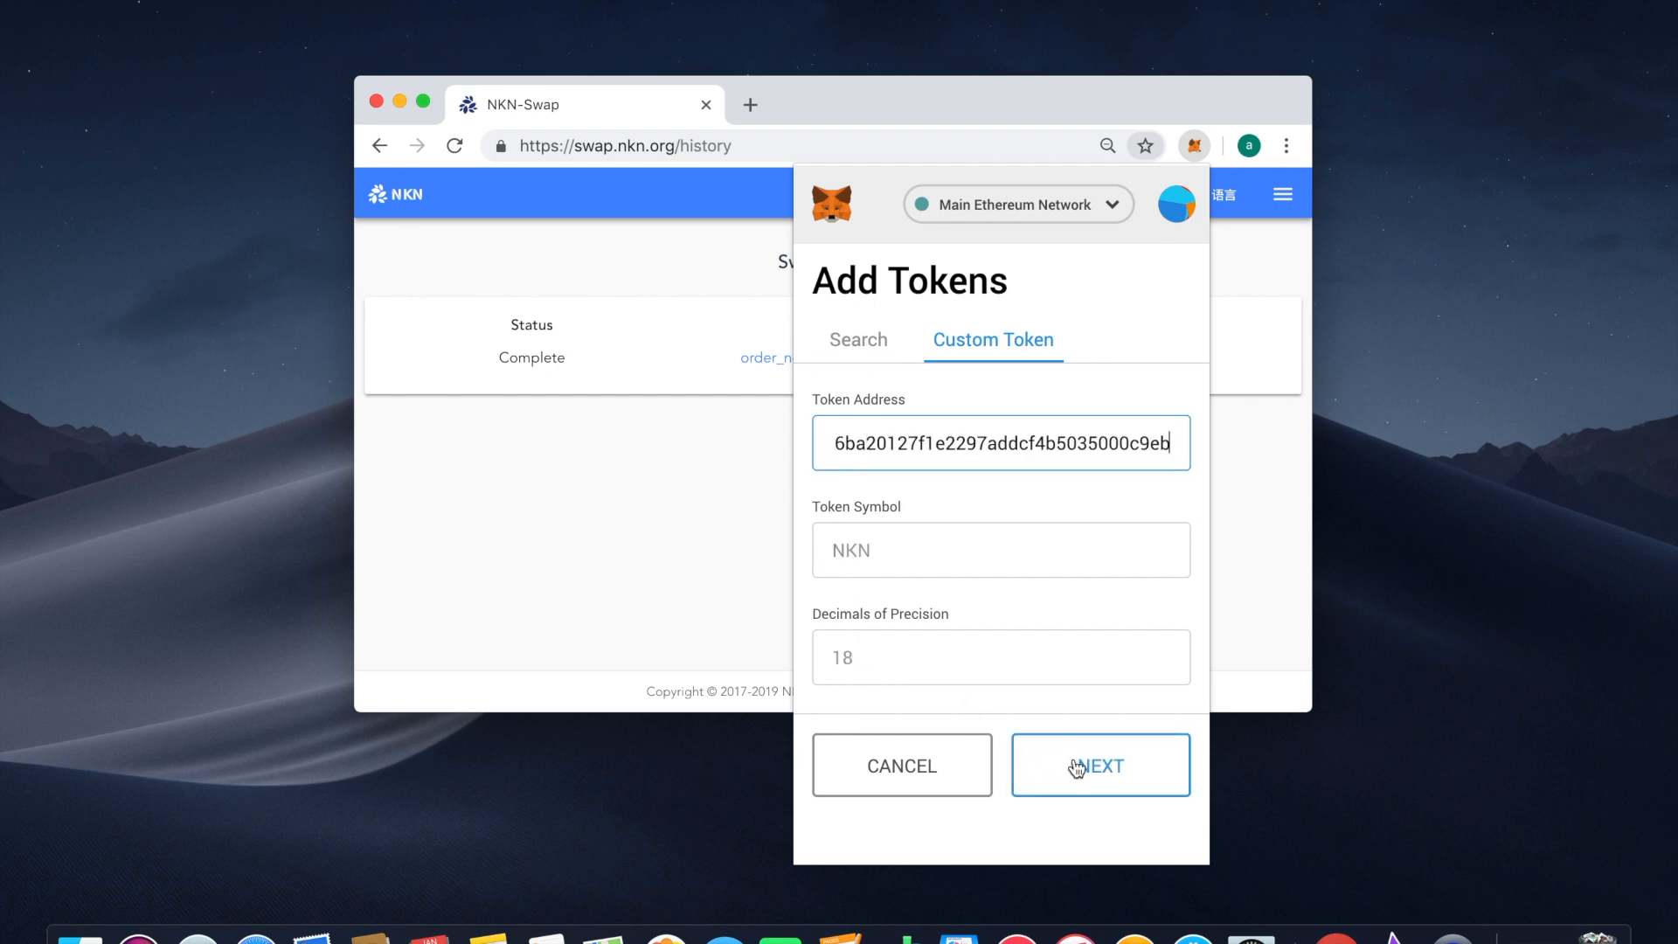
left_click(1100, 765)
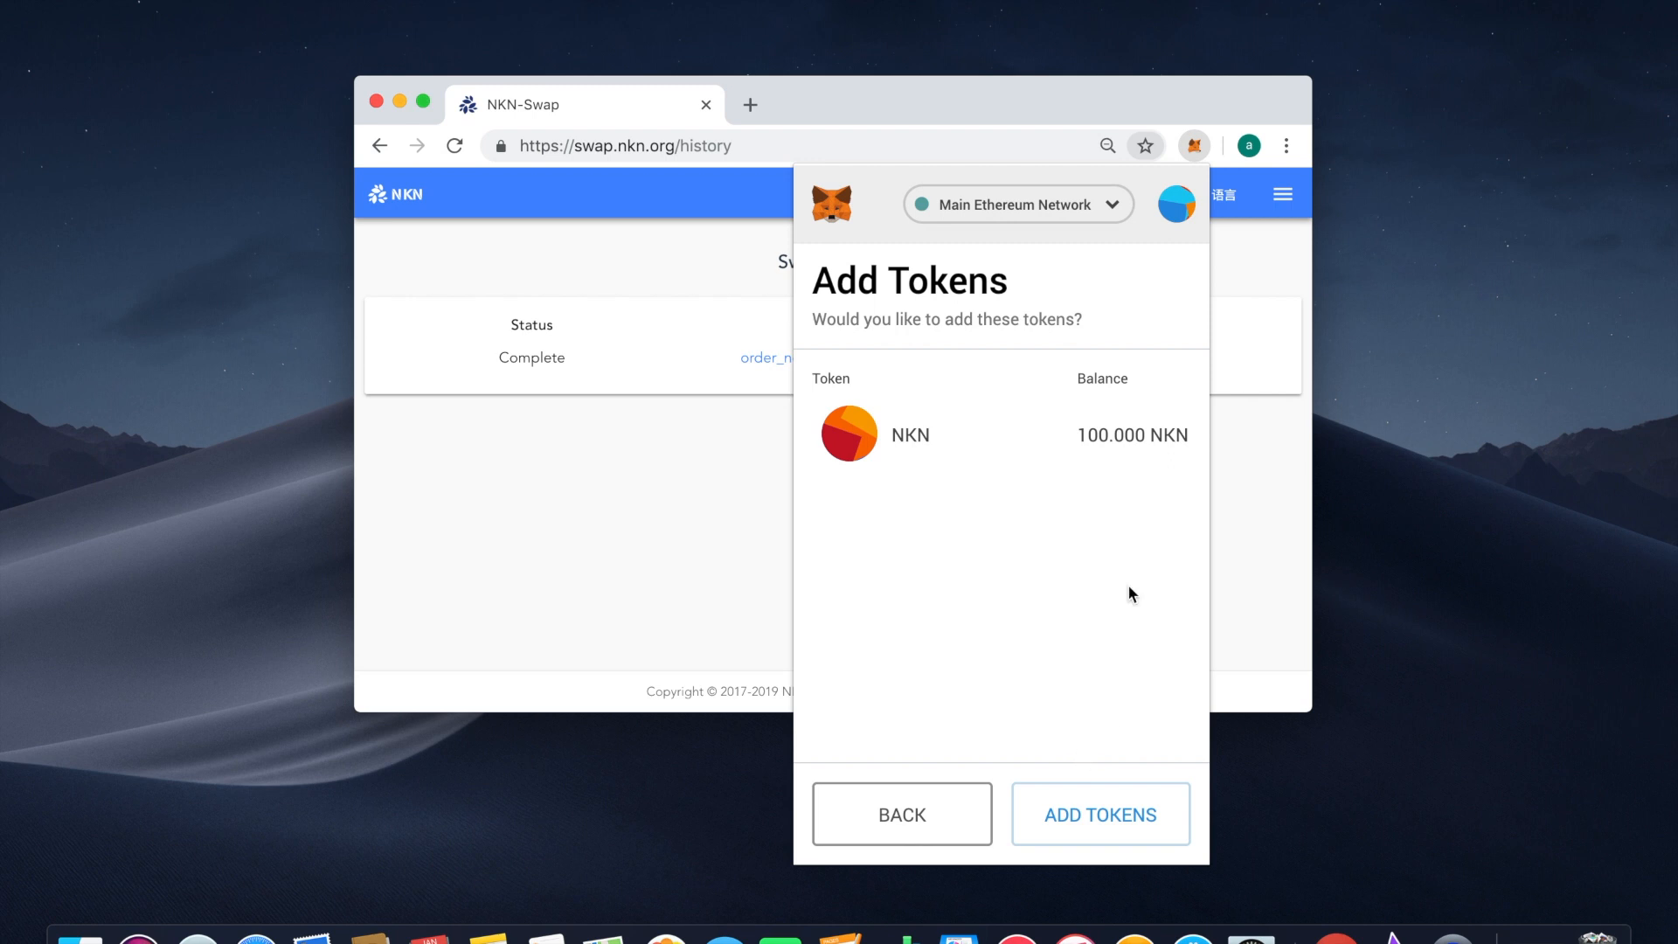